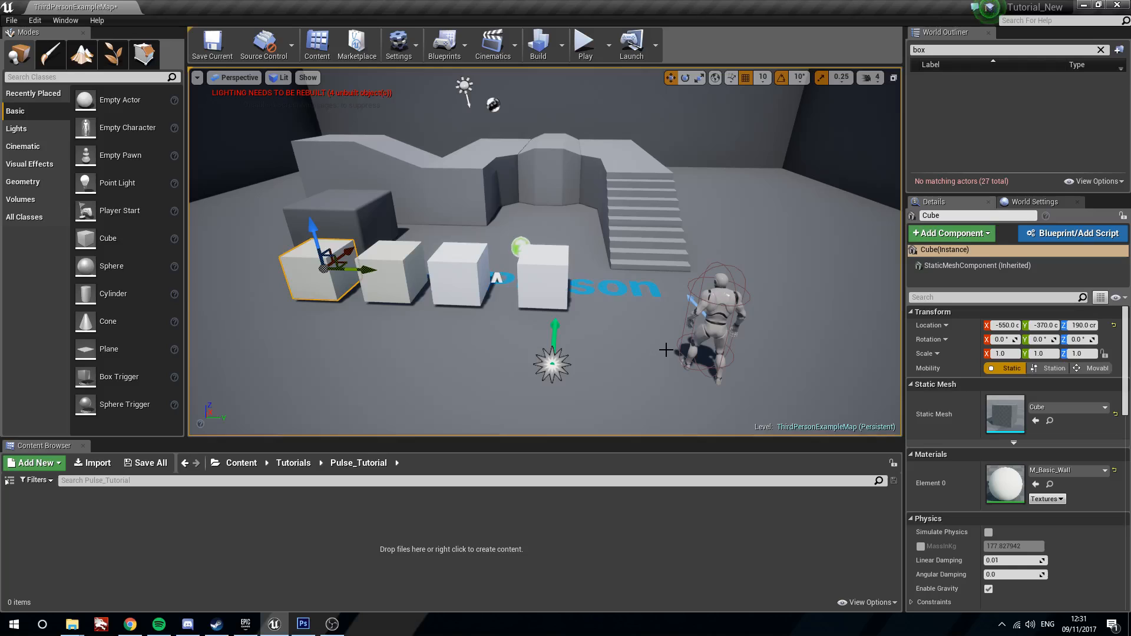
pyautogui.moveTo(577, 286)
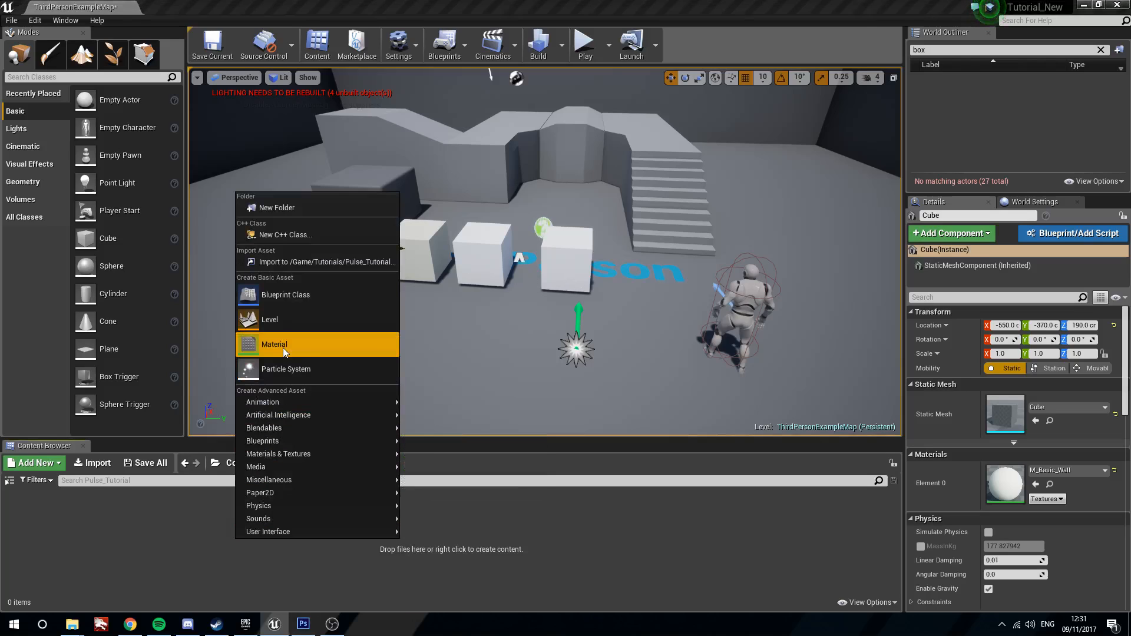
# Create the material Pulse_M in the Pulse_Tutorial folder and open it in the material editor
pyautogui.click(273, 344)
pyautogui.write('Pulse_M')
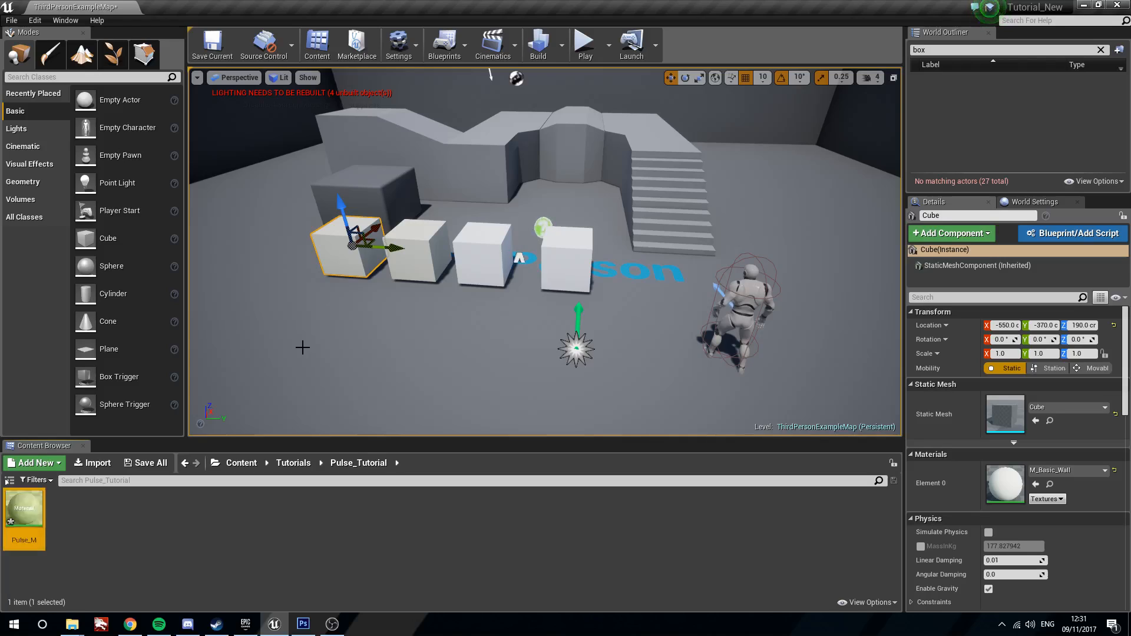
pyautogui.doubleClick(24, 508)
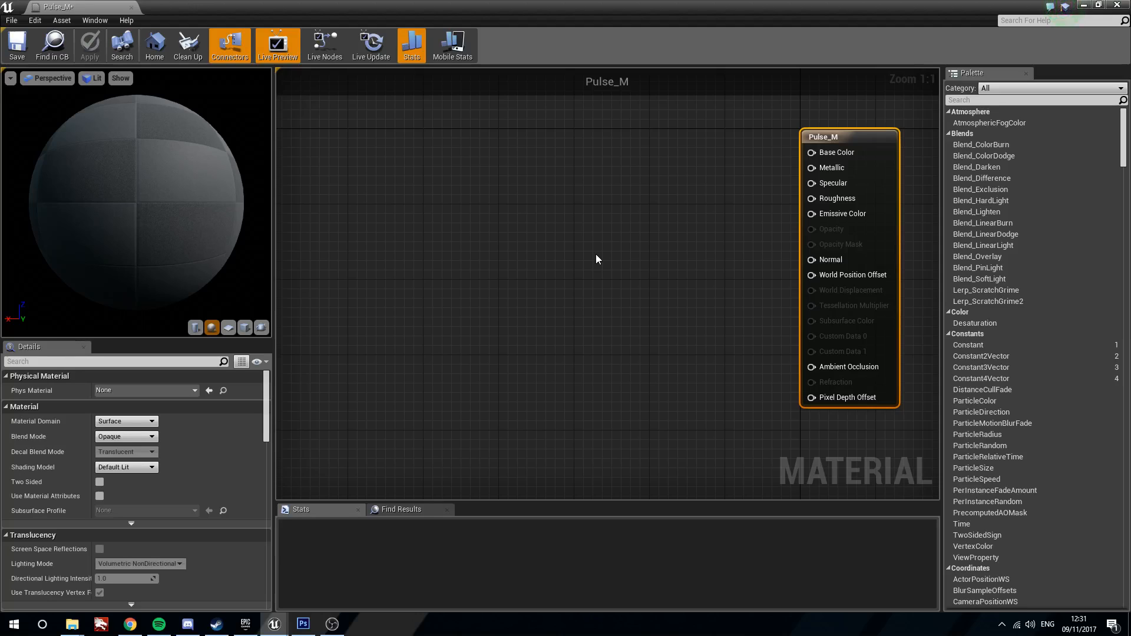
# Add a Sine node fed by a Time node and preview the result
pyautogui.click(411, 45)
pyautogui.write('sine')
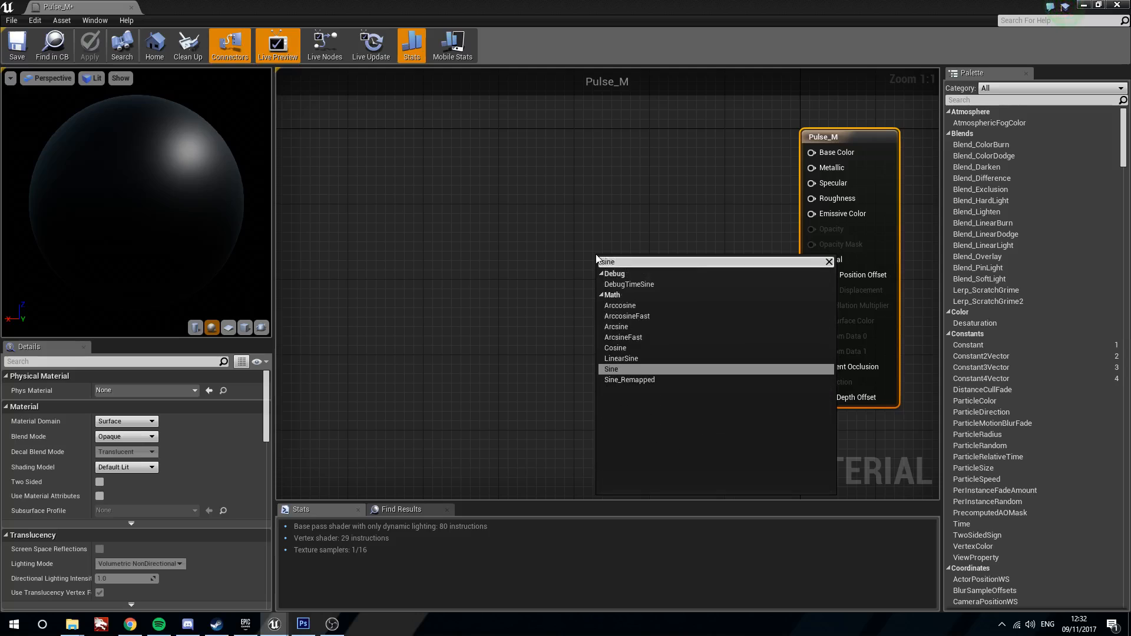
pyautogui.click(612, 369)
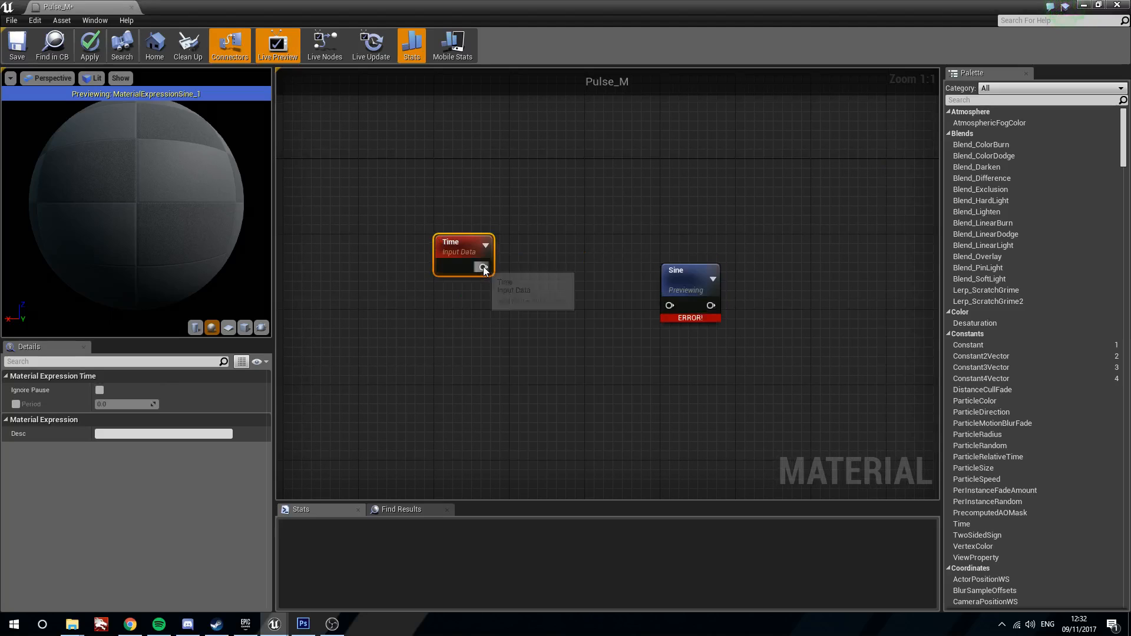
pyautogui.moveTo(483, 267); pyautogui.dragTo(669, 305)
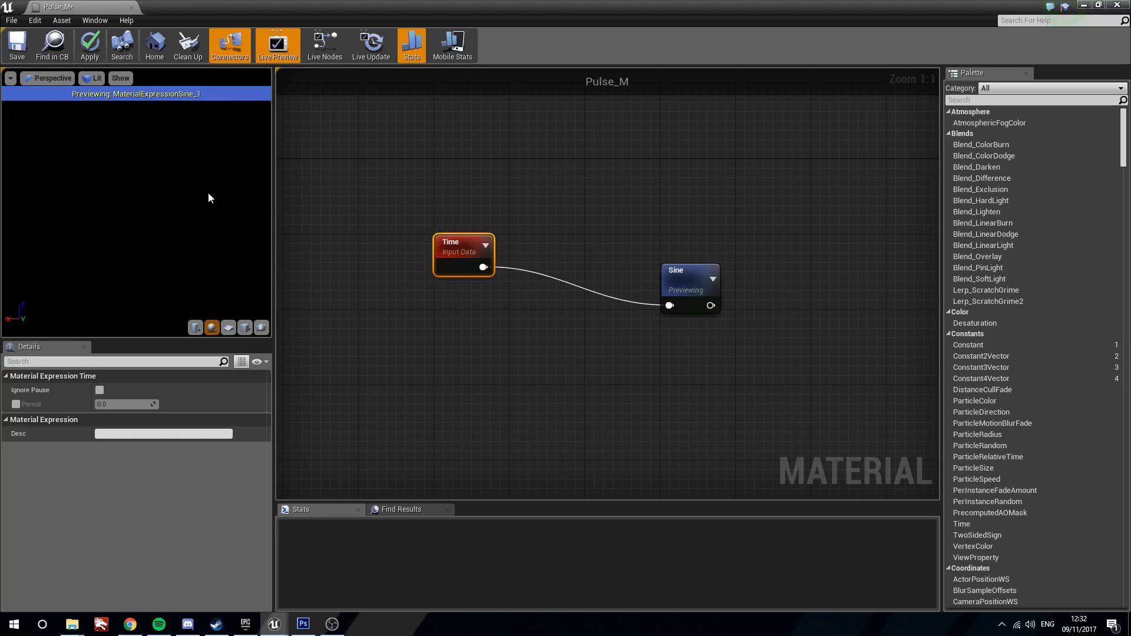
pyautogui.moveTo(203, 203)
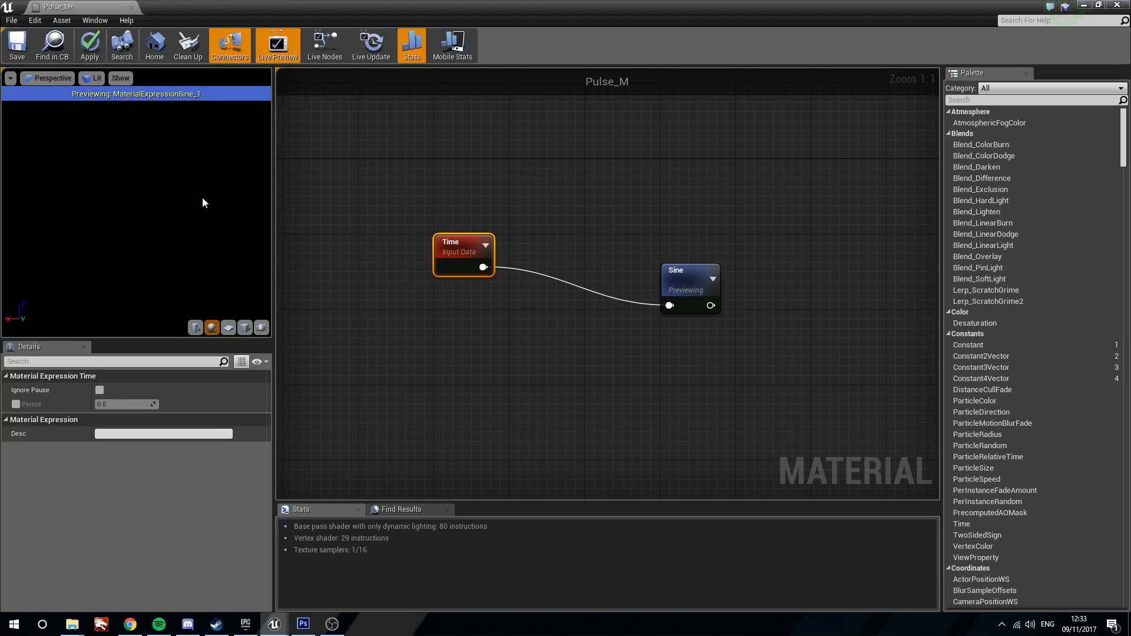
pyautogui.moveTo(314, 191)
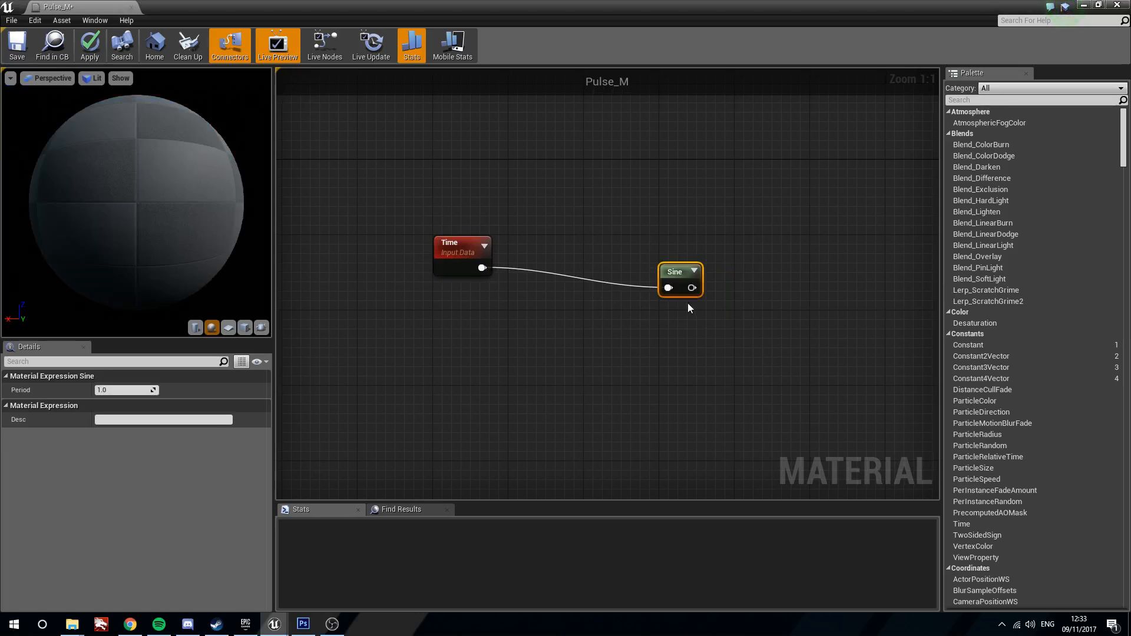
# Insert a Multiply of Time and a new Frequency scalar parameter ahead of the Sine node
pyautogui.click(462, 245)
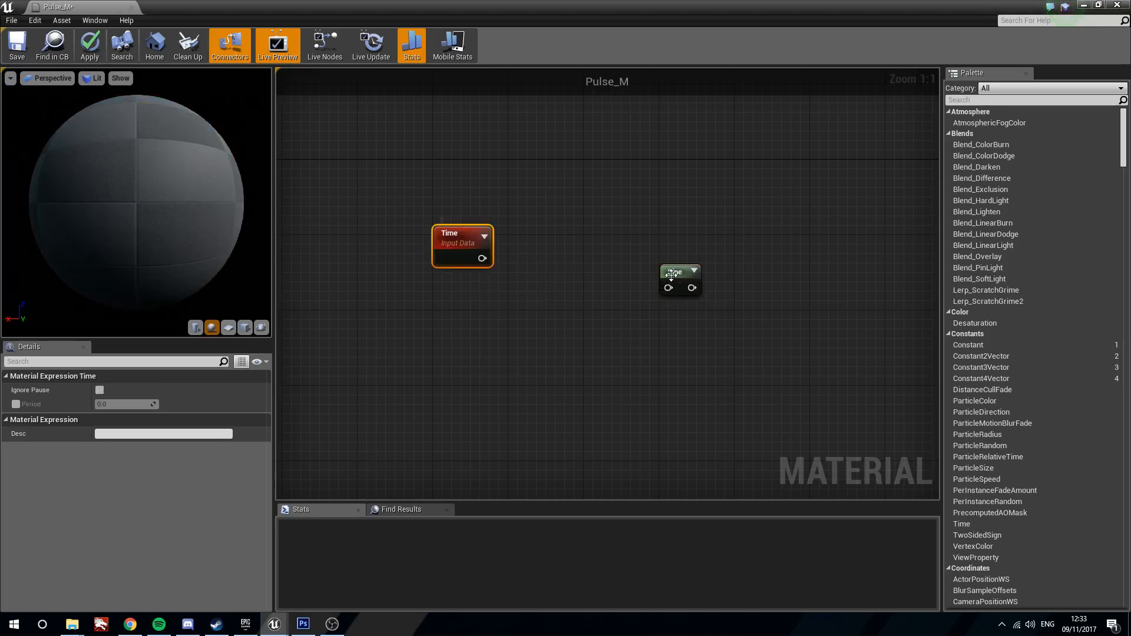
pyautogui.rightClick(449, 319)
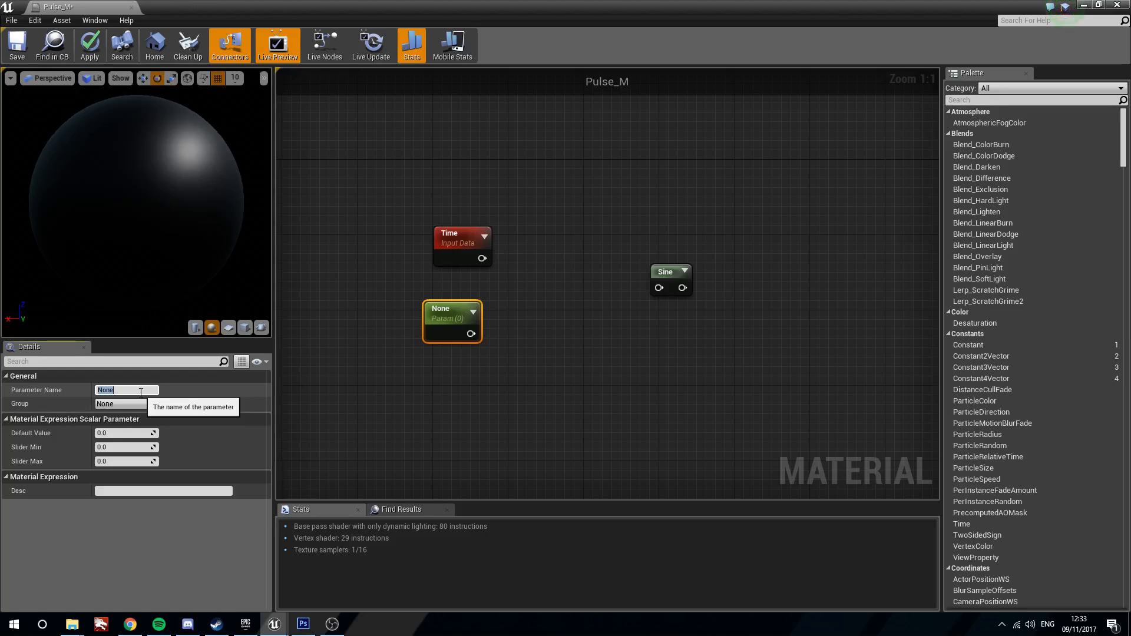
pyautogui.write('Frequen')
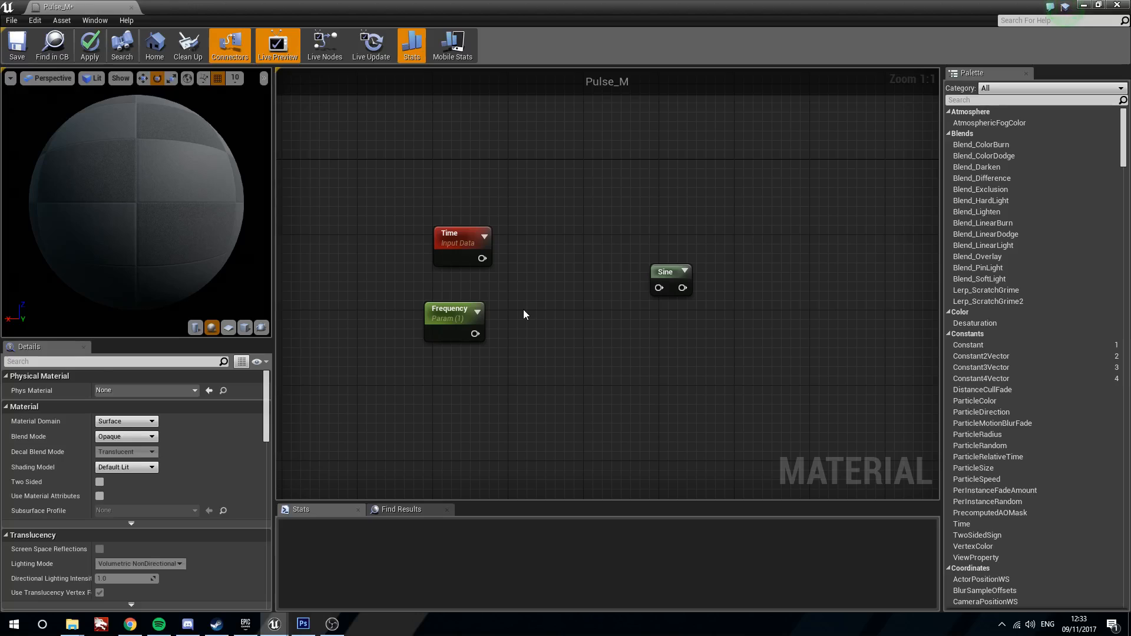
pyautogui.click(451, 236)
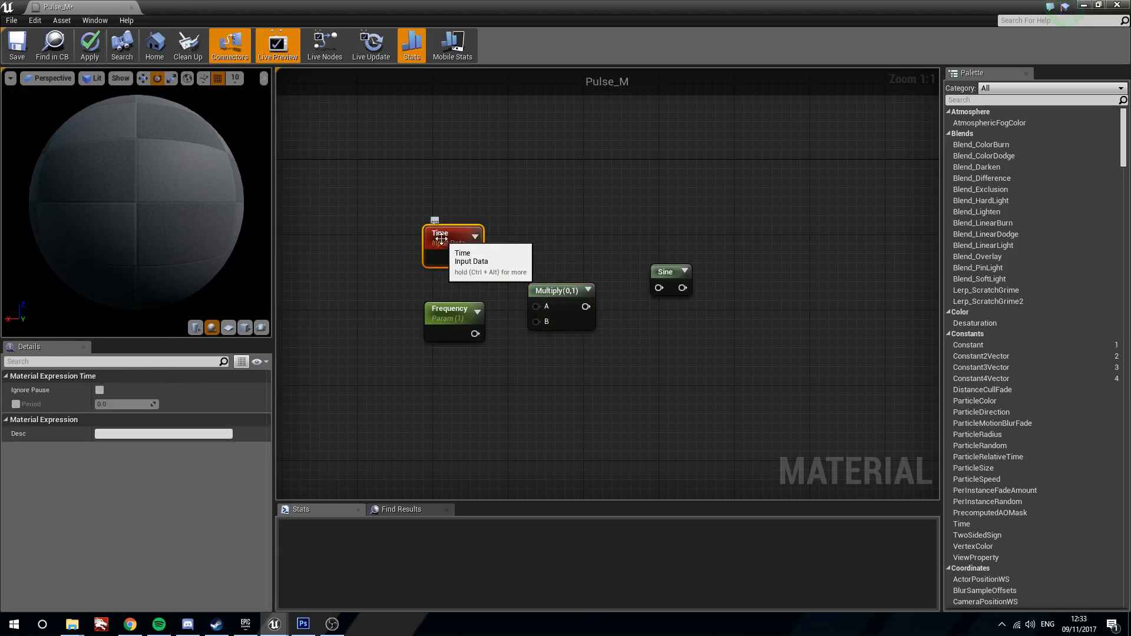
pyautogui.moveTo(474, 258); pyautogui.dragTo(536, 307)
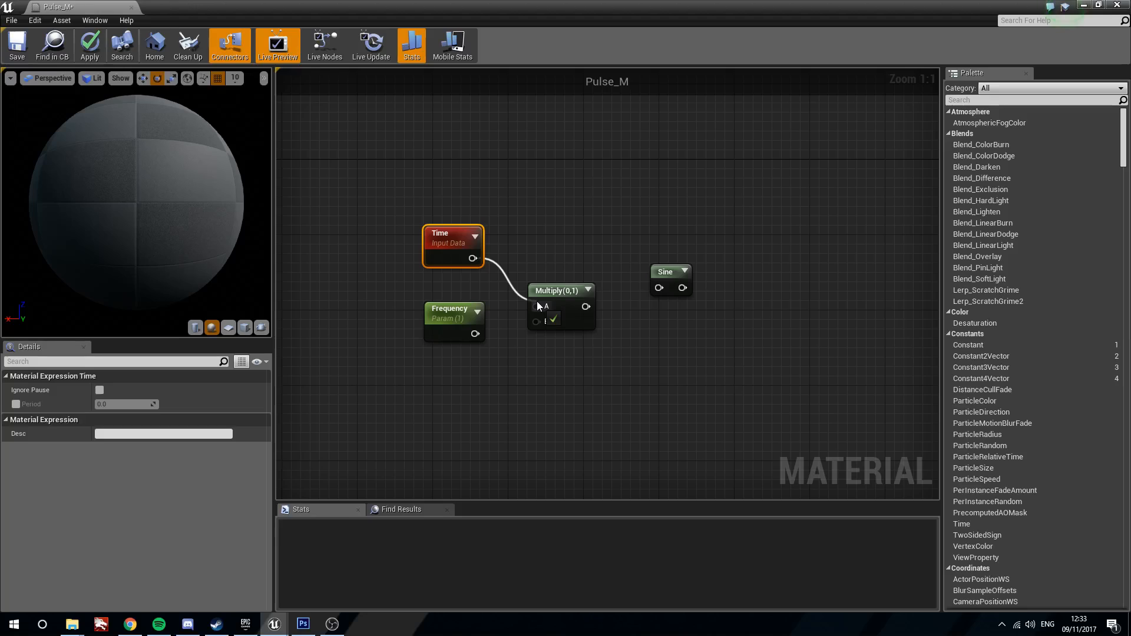
pyautogui.moveTo(474, 334); pyautogui.dragTo(537, 321)
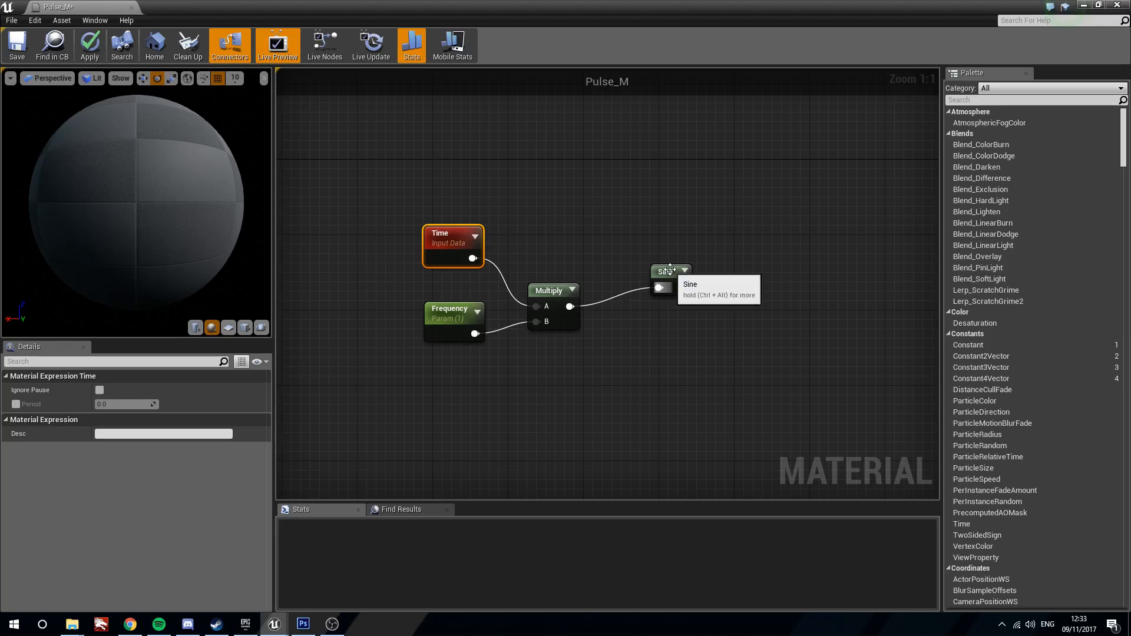
# Give Frequency a default value of 1.0 and stop previewing the Sine node
pyautogui.click(662, 281)
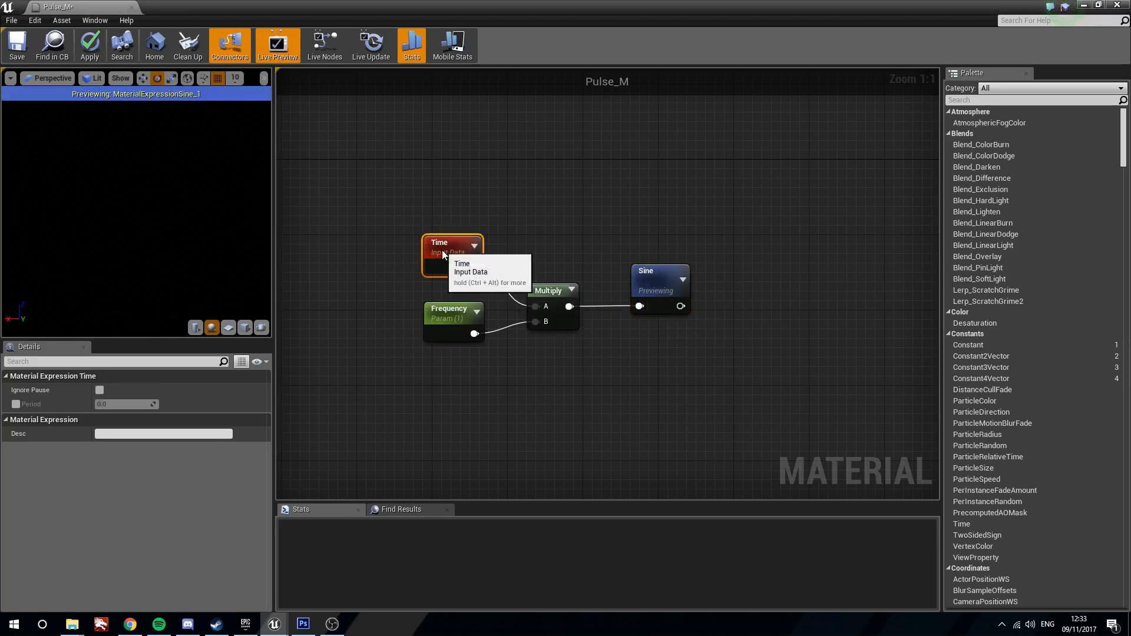
pyautogui.click(449, 317)
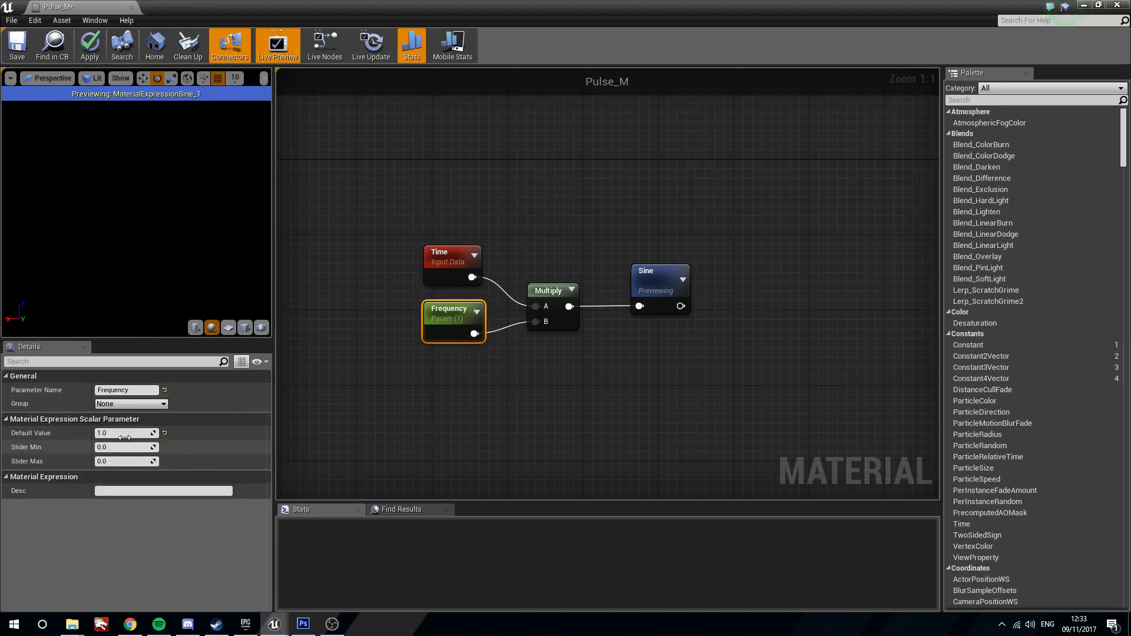
pyautogui.moveTo(126, 432); pyautogui.dragTo(144, 433)
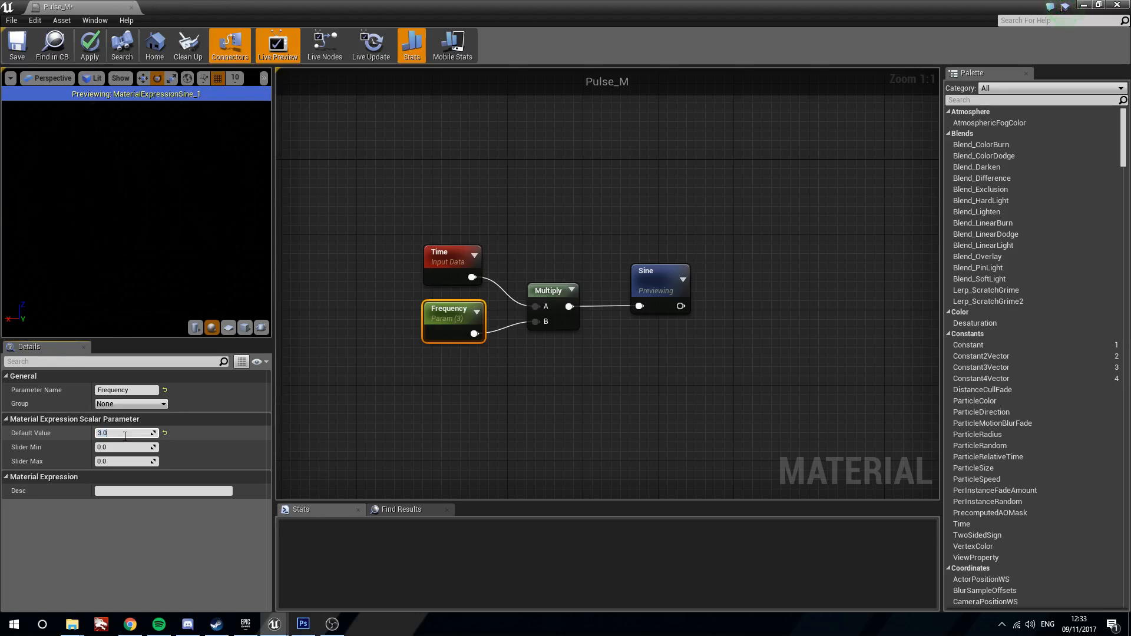
pyautogui.write('1.0')
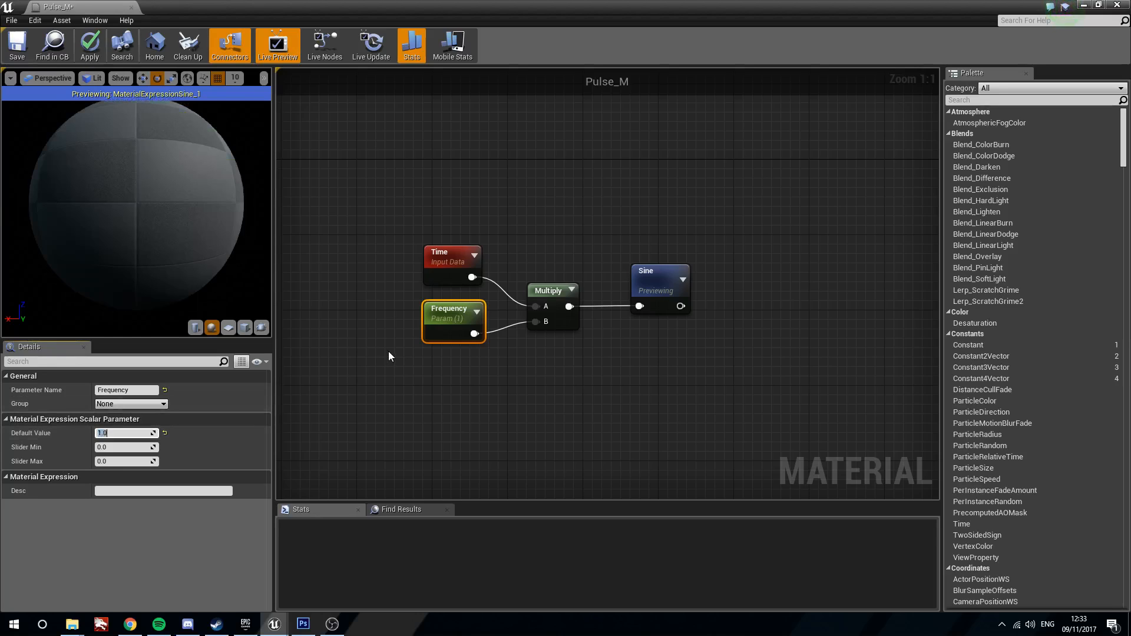
pyautogui.rightClick(657, 271)
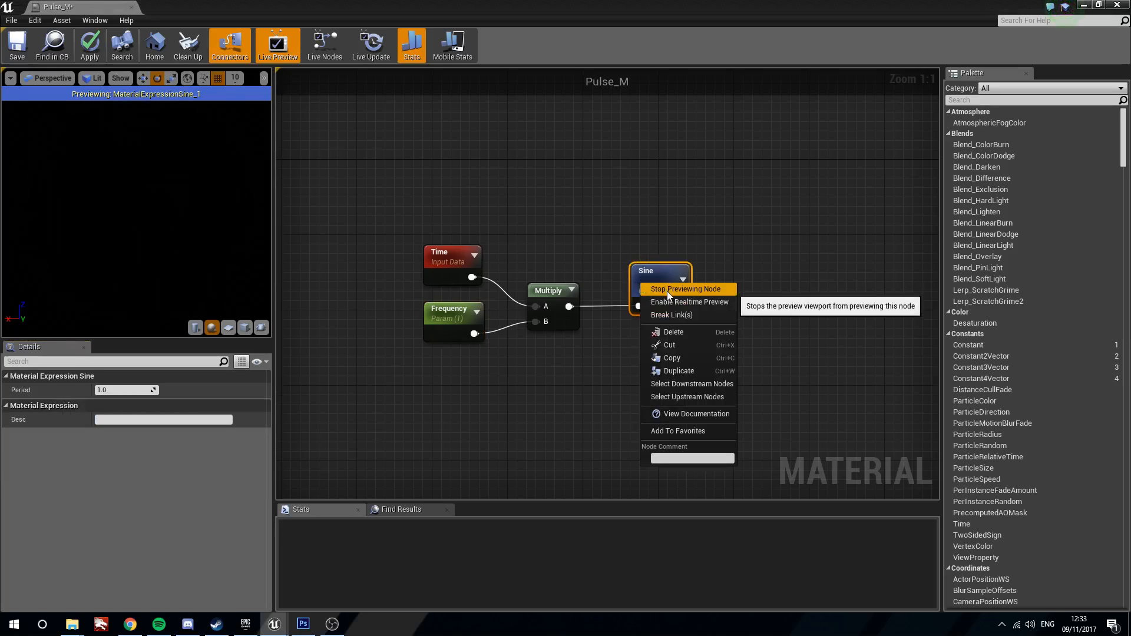
pyautogui.click(685, 289)
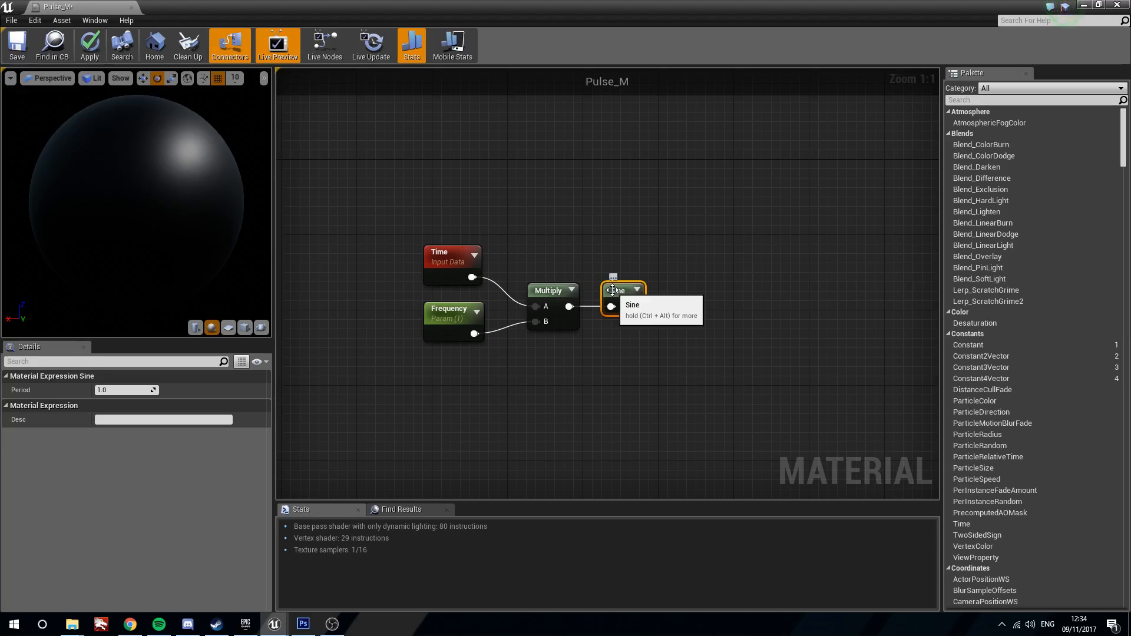
pyautogui.moveTo(629, 348)
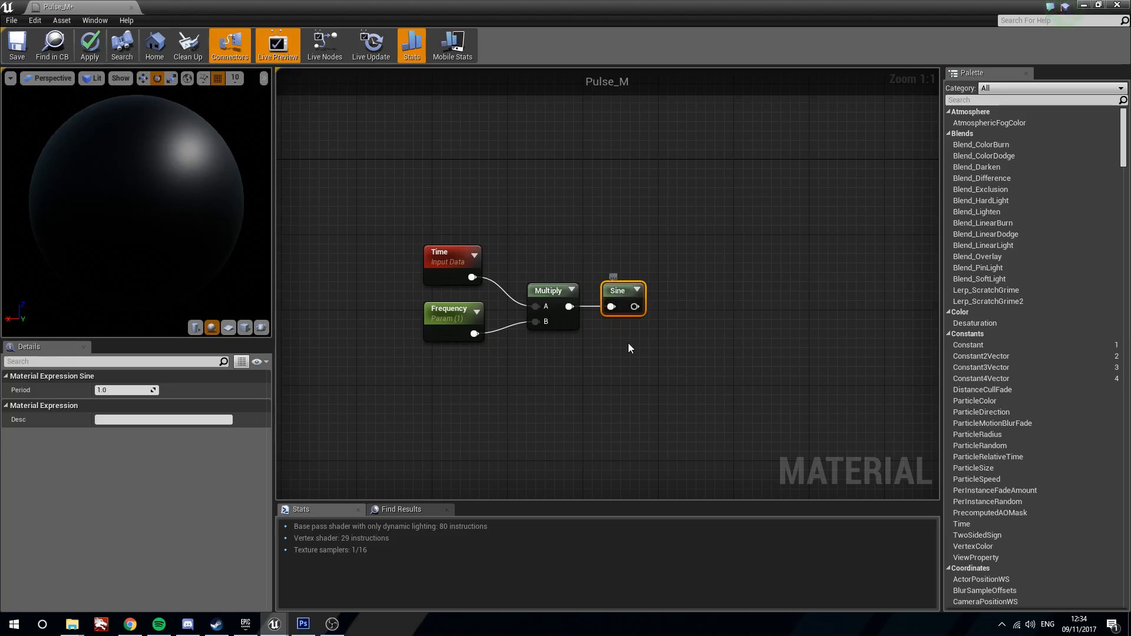
# Multiply the Sine output by a red Colour parameter, then by a new Intensity scalar parameter
pyautogui.click(698, 315)
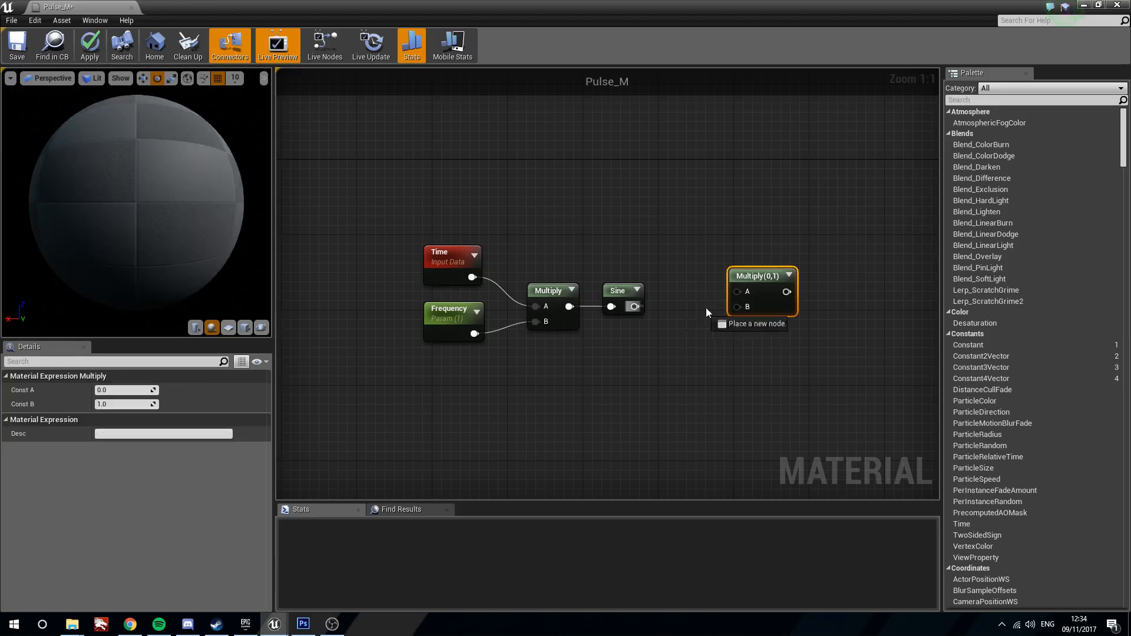
pyautogui.moveTo(642, 306); pyautogui.dragTo(734, 288)
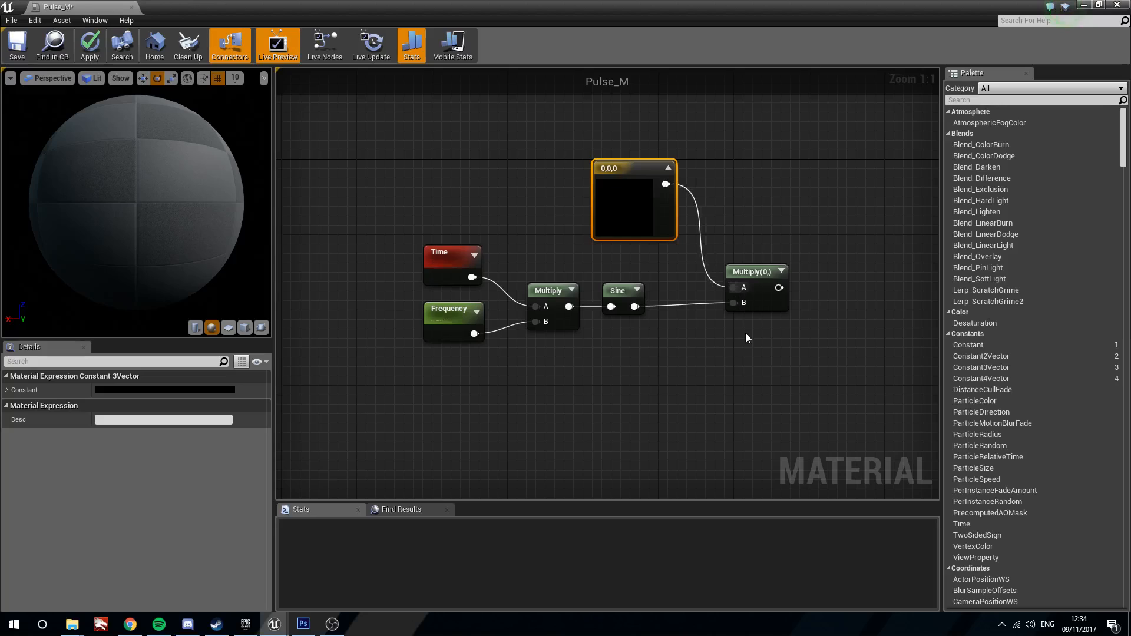
pyautogui.rightClick(634, 201)
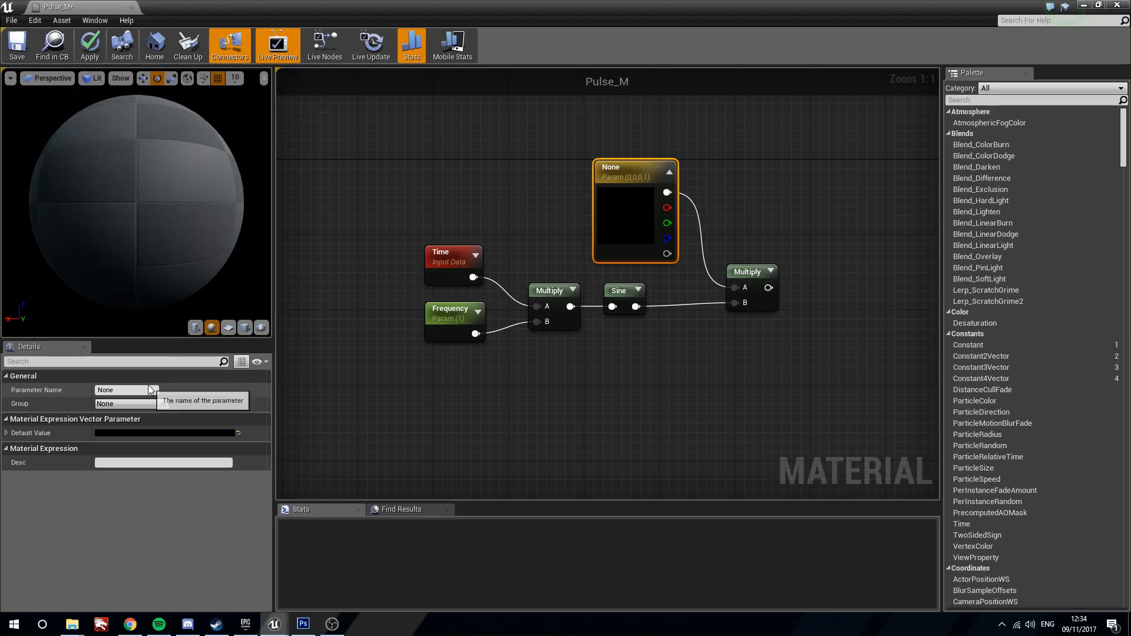
pyautogui.write('Colour')
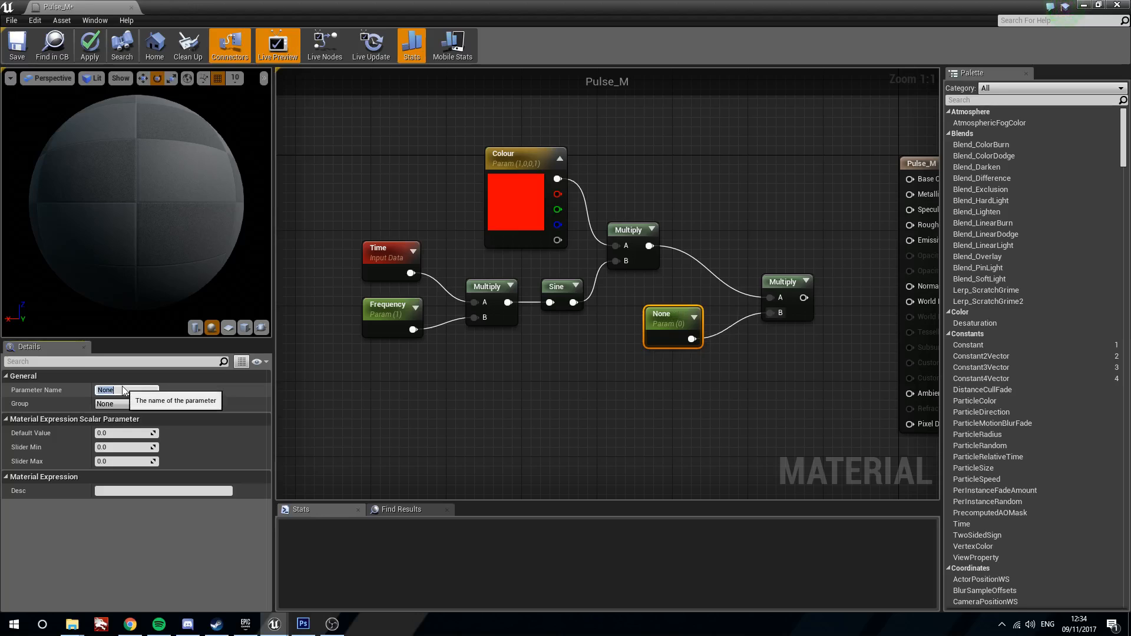
pyautogui.write('Intensity')
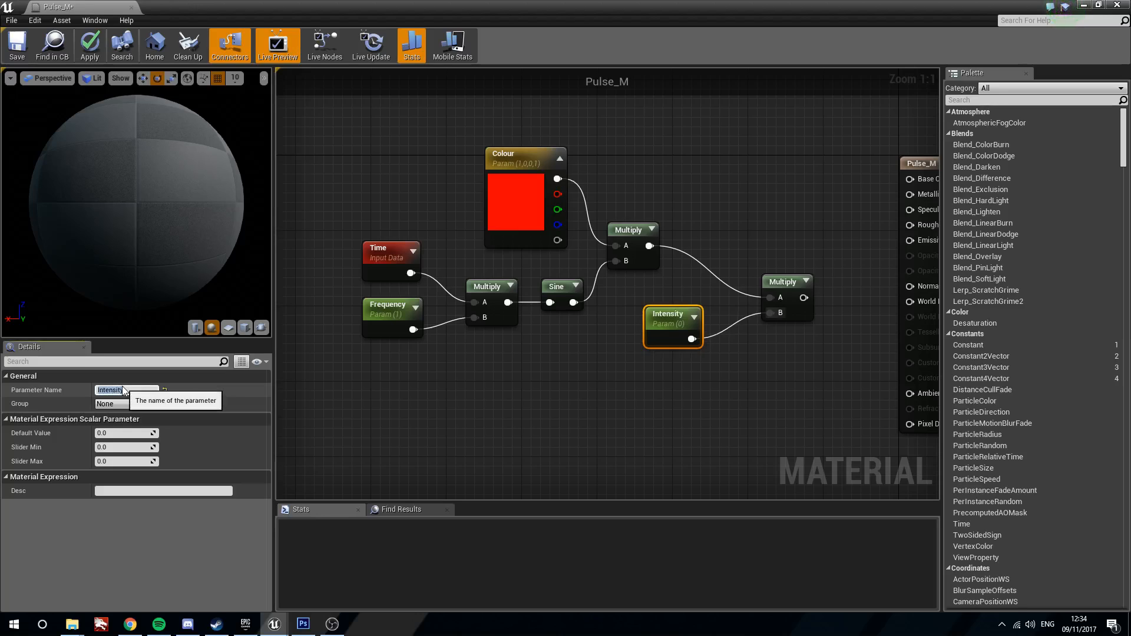
# Wire the result into Emissive Color, set Intensity default to 1.0, apply and close the editor
pyautogui.moveTo(802, 297); pyautogui.dragTo(911, 239)
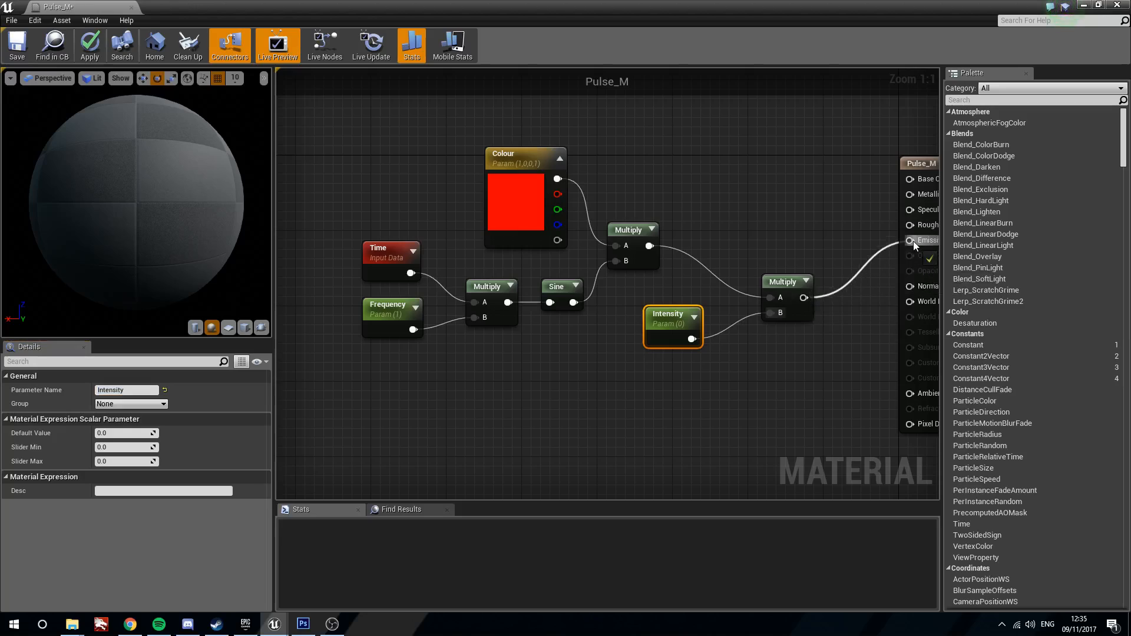
pyautogui.click(122, 433)
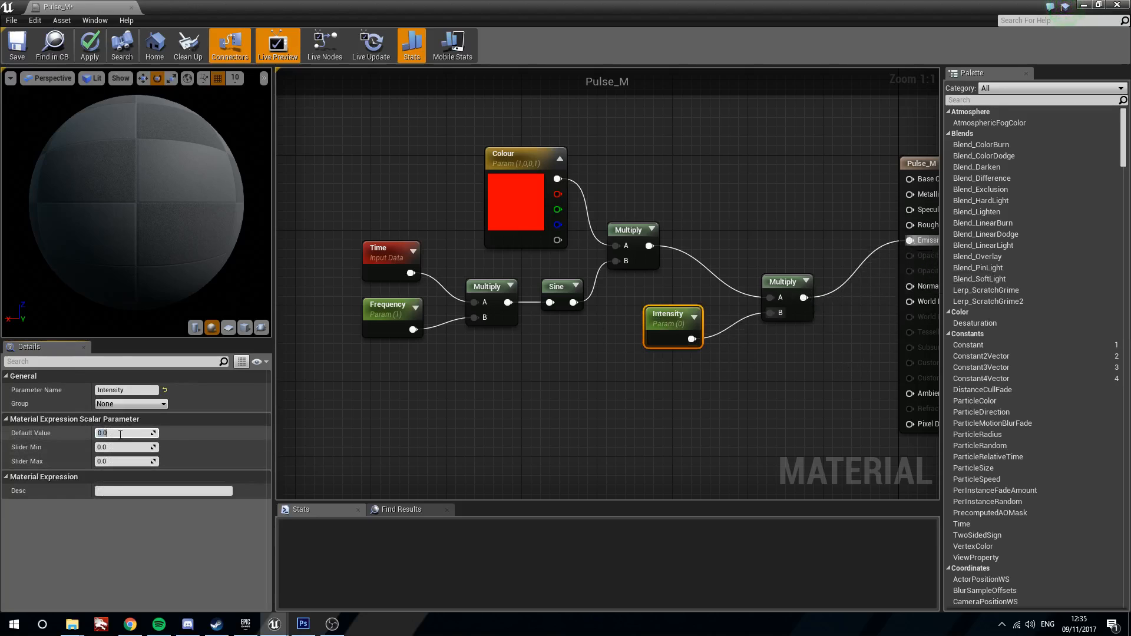
pyautogui.write('1.0')
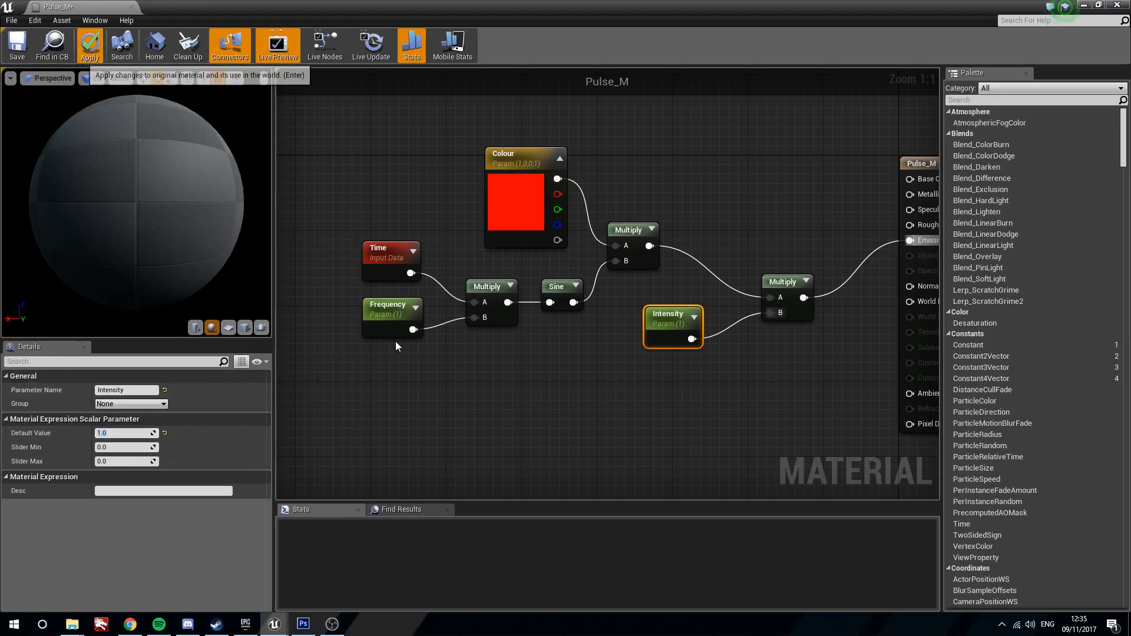
pyautogui.moveTo(457, 400)
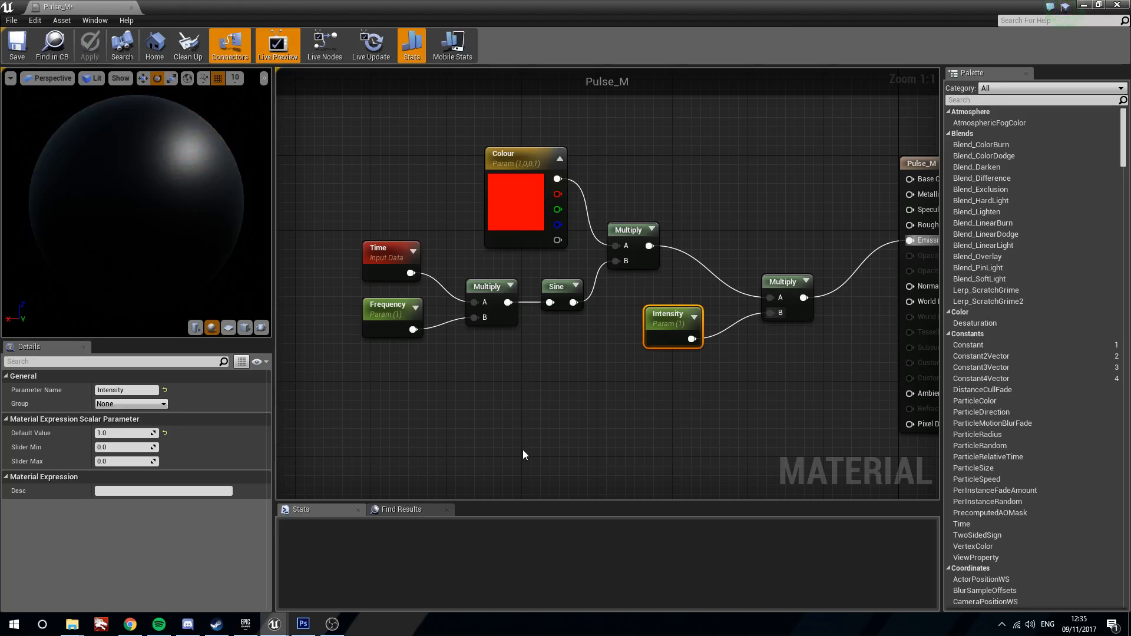
pyautogui.click(412, 45)
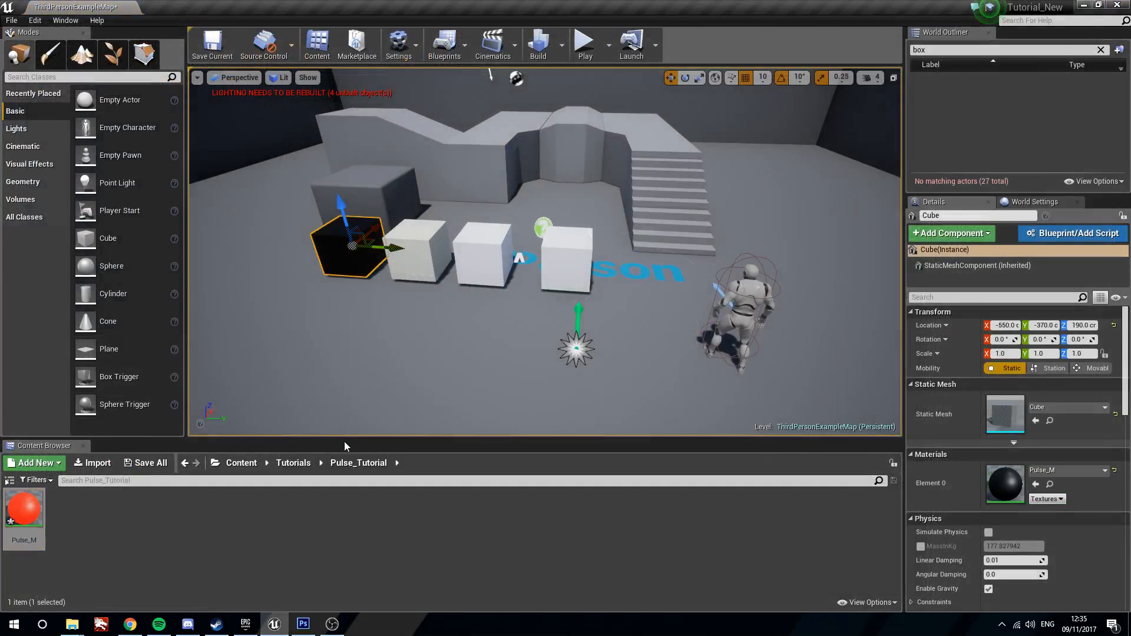
# Create the material instance Pulse_M_Inst, open it and enable the Intensity override
pyautogui.rightClick(23, 509)
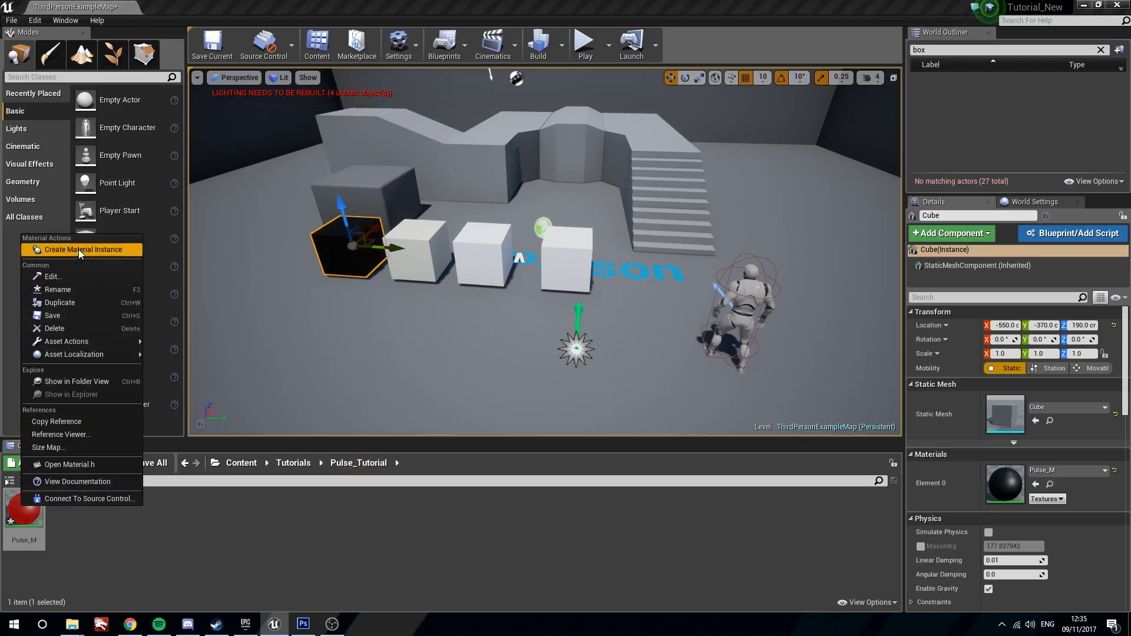
pyautogui.click(85, 249)
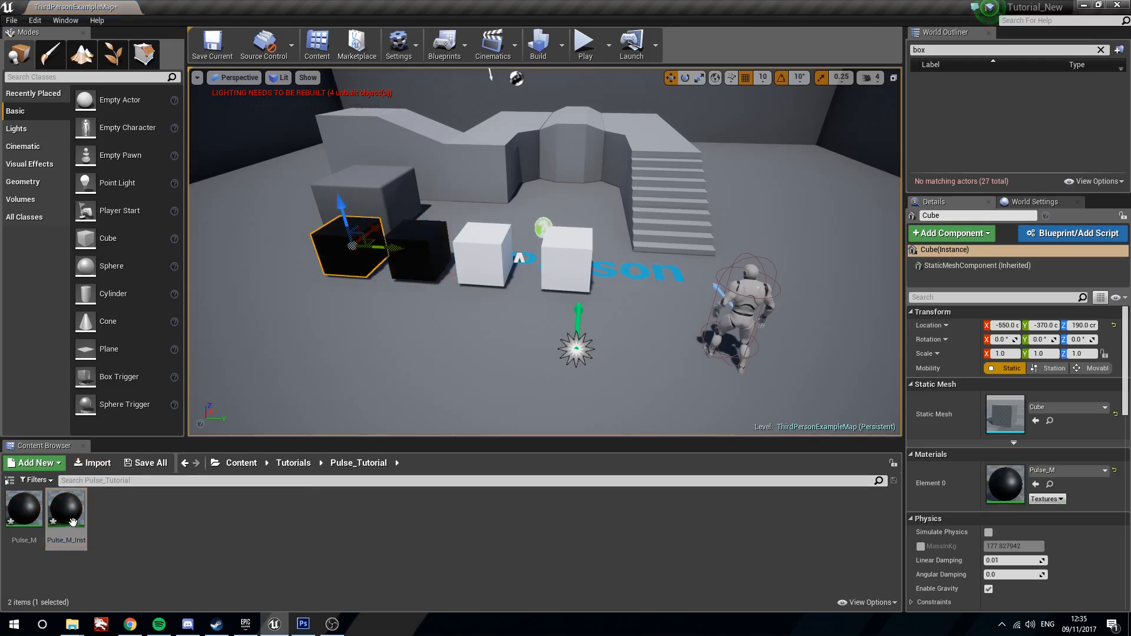
pyautogui.doubleClick(66, 506)
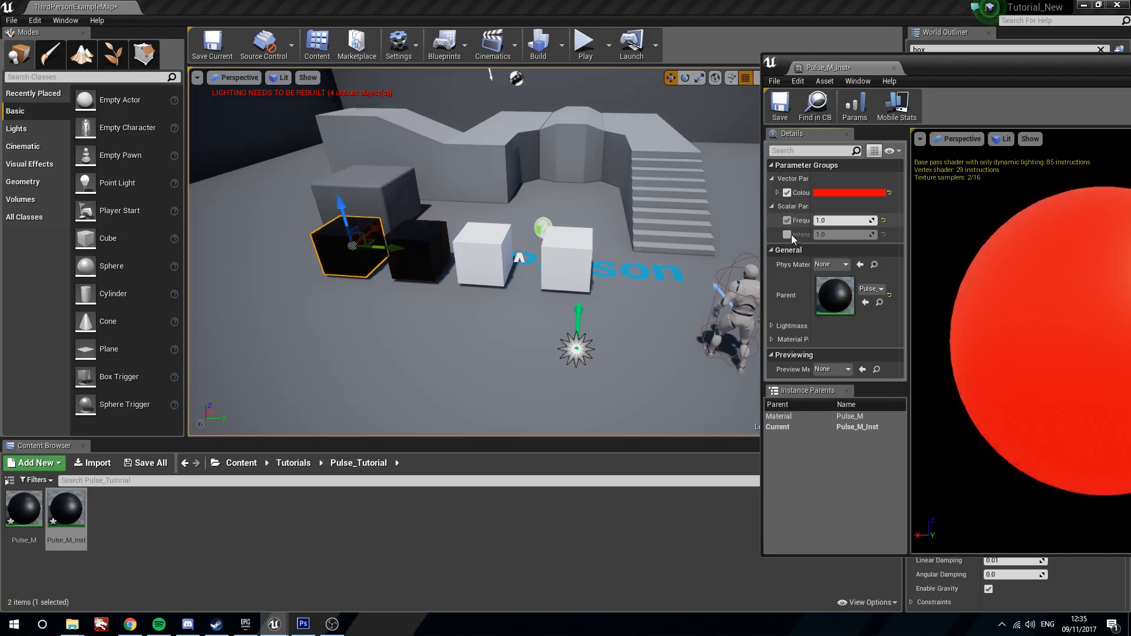
pyautogui.click(786, 234)
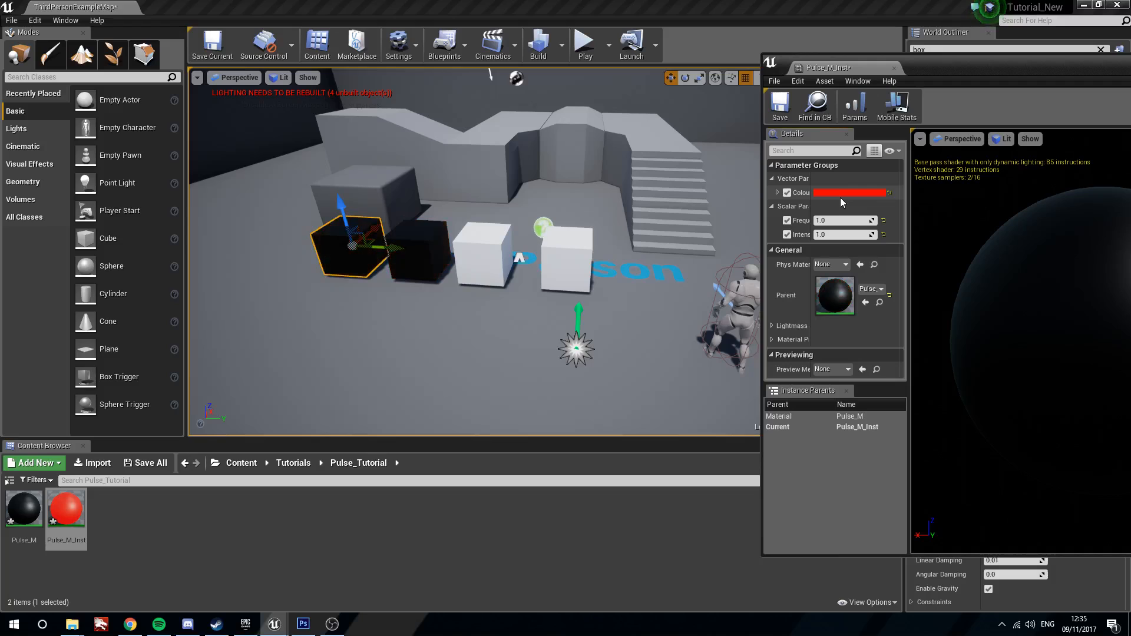
# Set the instance's Colour to blue and Intensity to 5.0, then close the instance editor
pyautogui.click(850, 192)
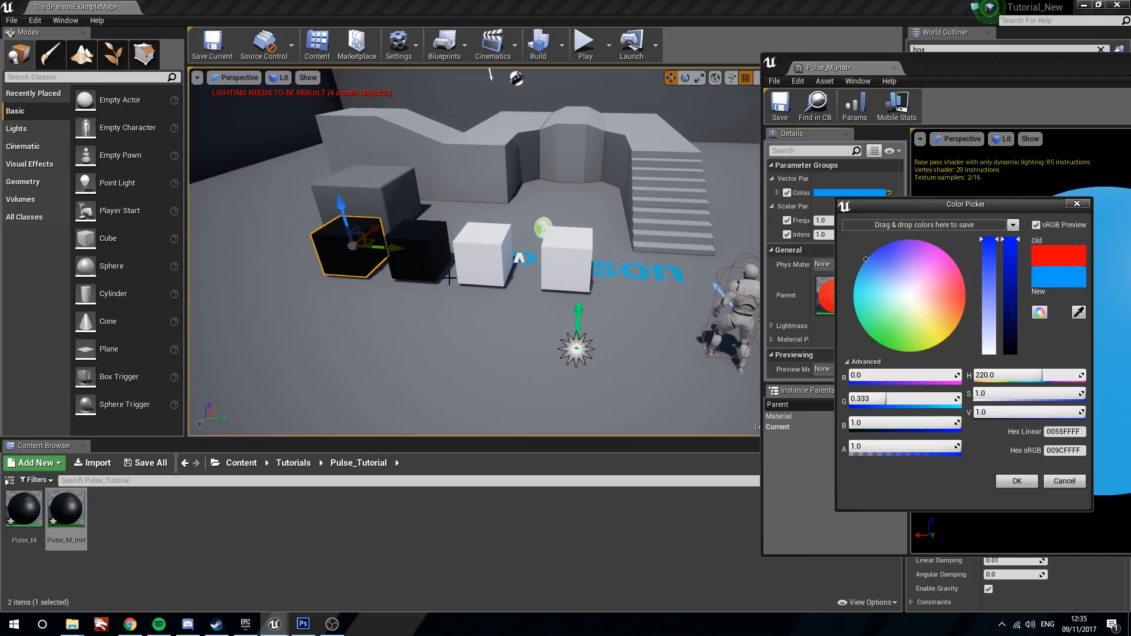
pyautogui.click(1015, 481)
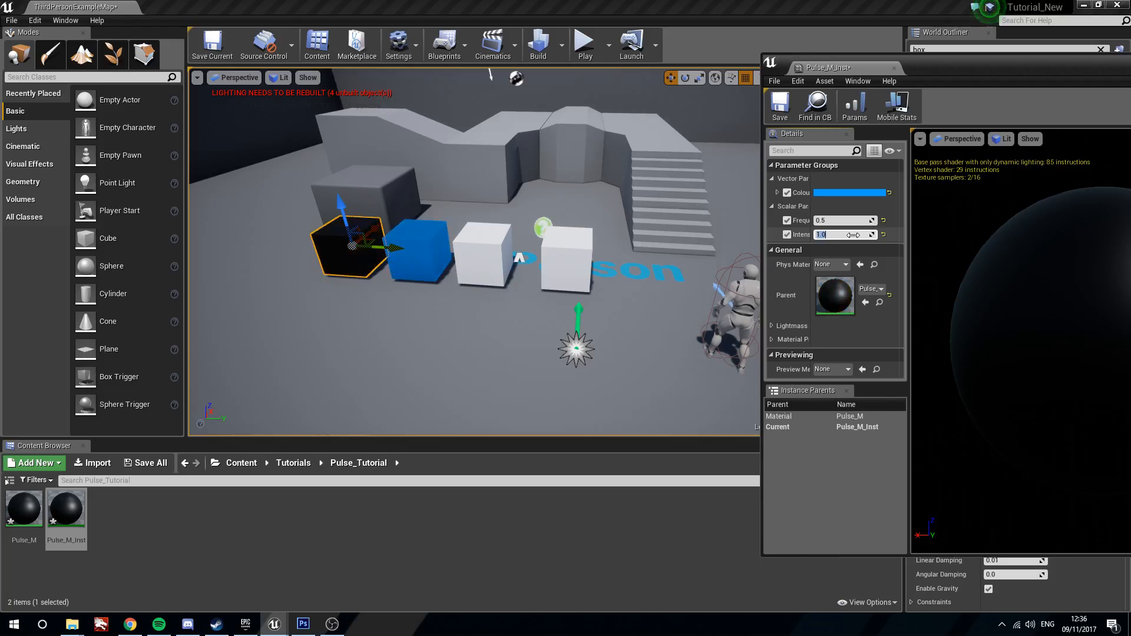
pyautogui.write('5.0')
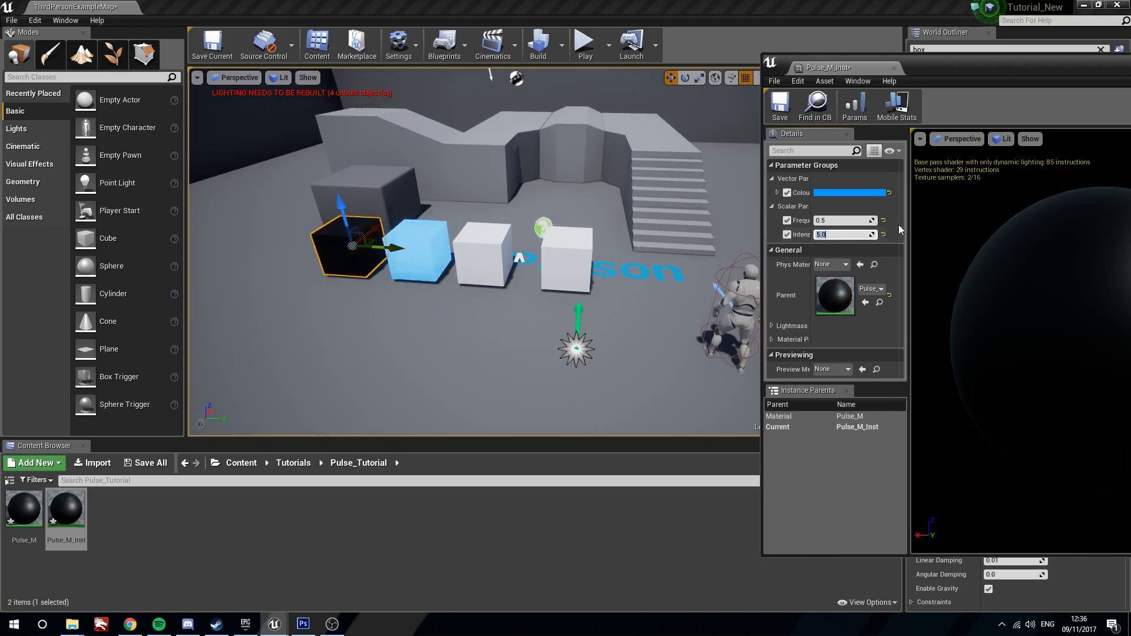
pyautogui.click(850, 192)
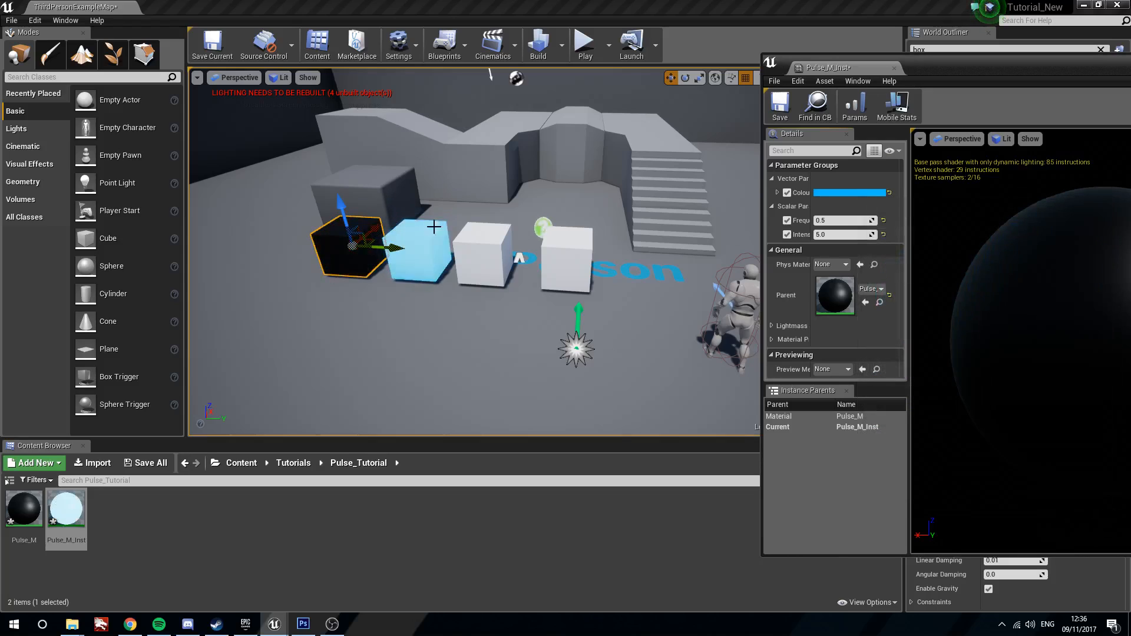
pyautogui.moveTo(896, 69)
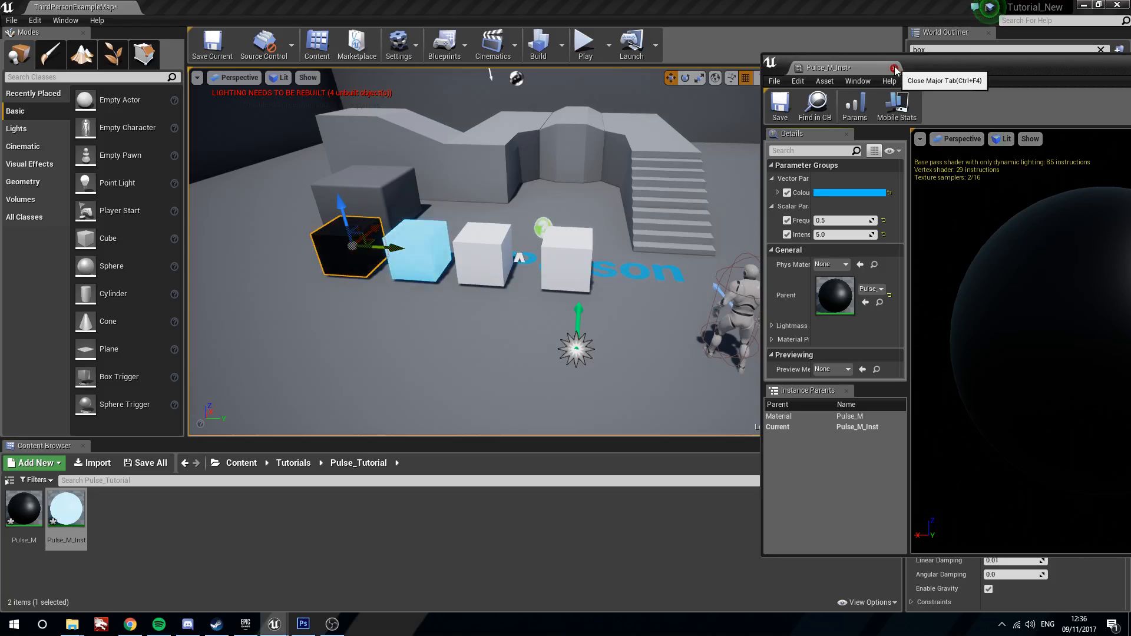
pyautogui.click(896, 67)
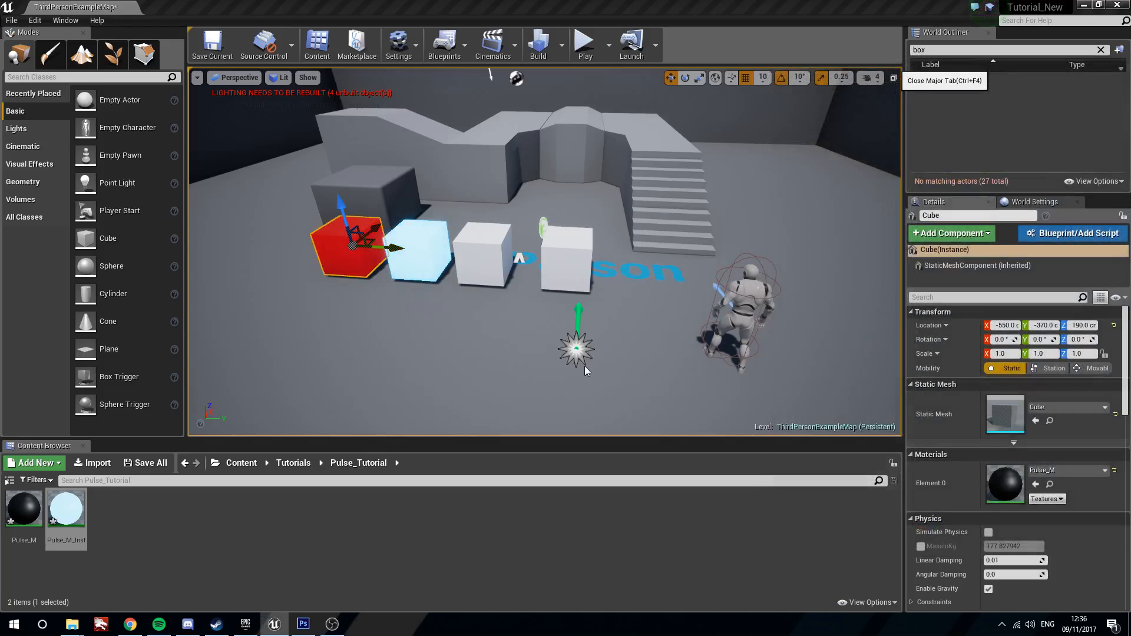
# Briefly reopen and close Pulse_M, then bring up its asset actions in the Content Browser
pyautogui.click(66, 510)
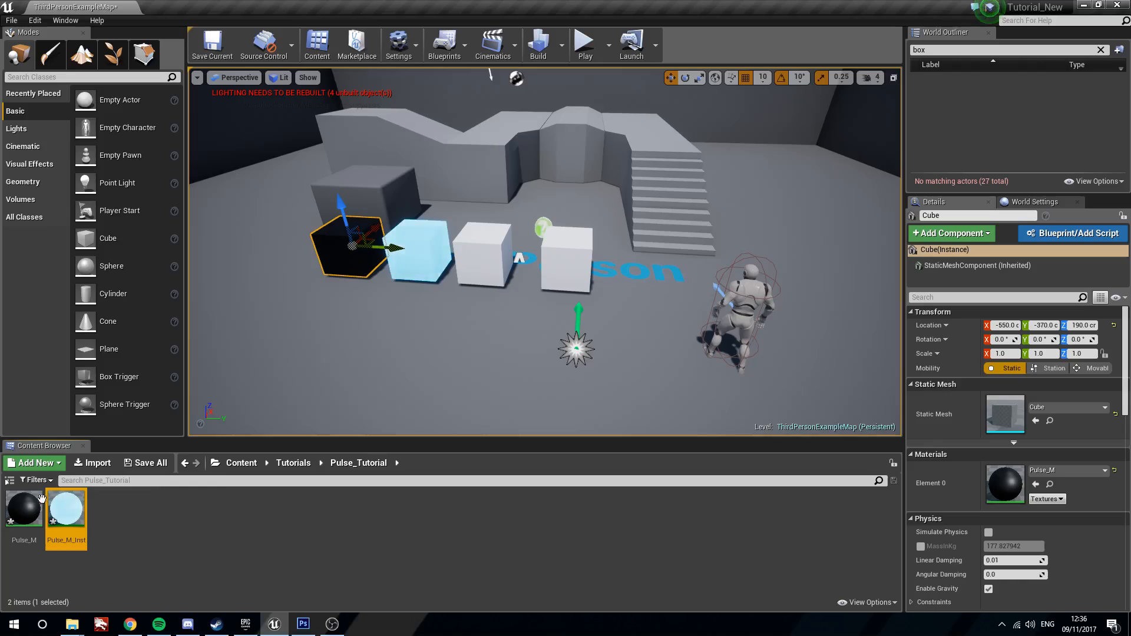
pyautogui.doubleClick(24, 499)
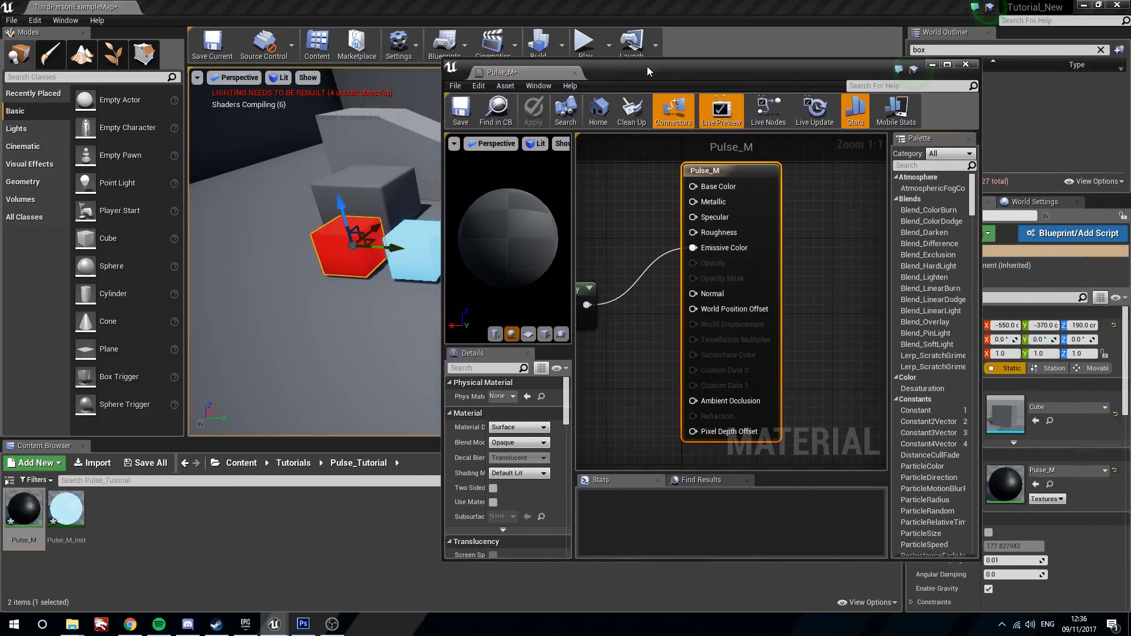
pyautogui.click(965, 64)
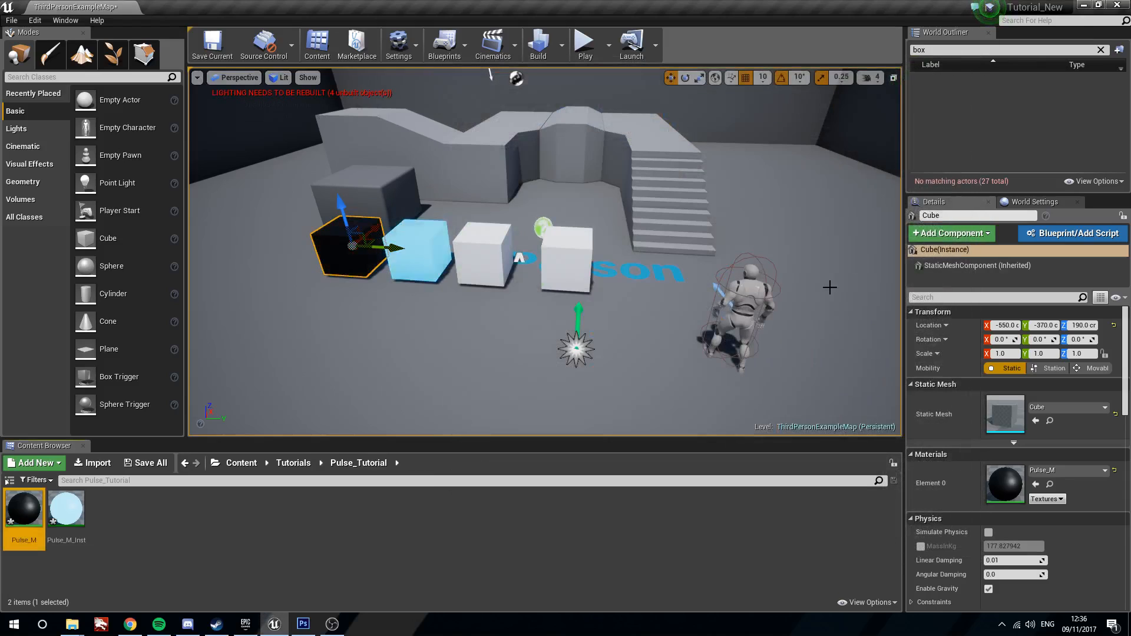
pyautogui.rightClick(24, 505)
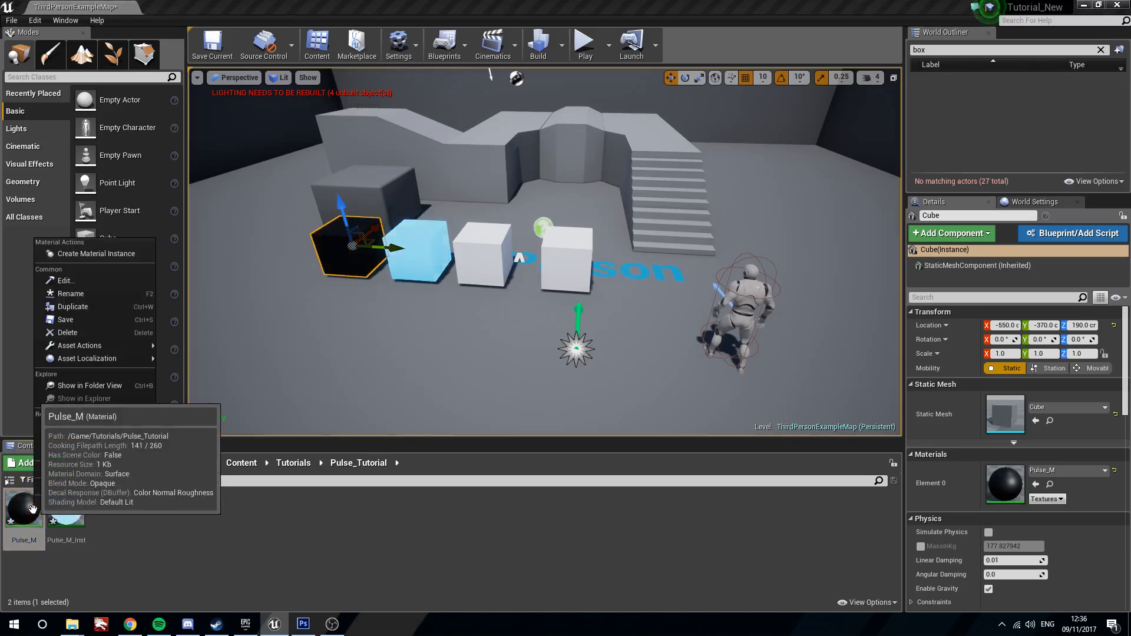
pyautogui.moveTo(79, 345)
pyautogui.write('Flash_M')
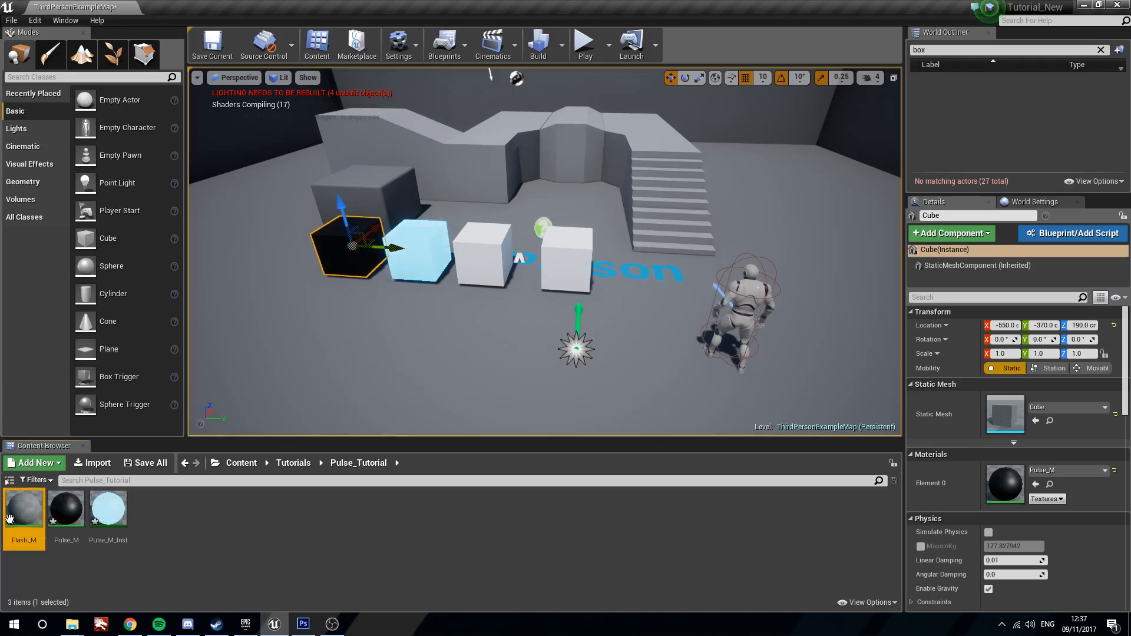
# Open the duplicated Flash_M material and maximize its editor window
pyautogui.doubleClick(24, 506)
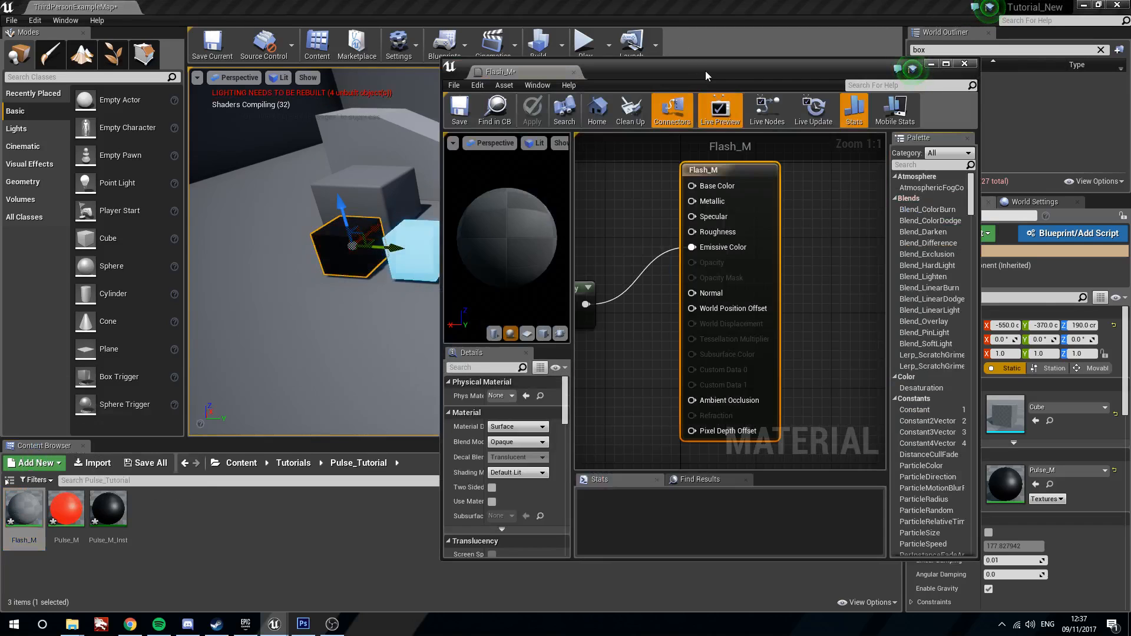
pyautogui.click(947, 64)
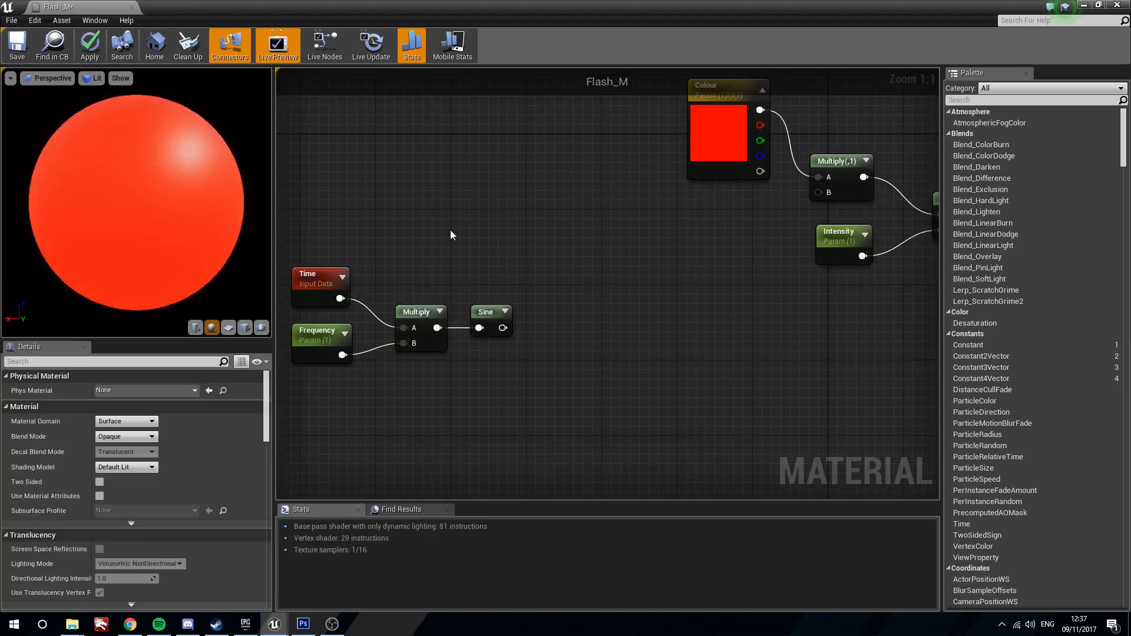
pyautogui.moveTo(504, 342)
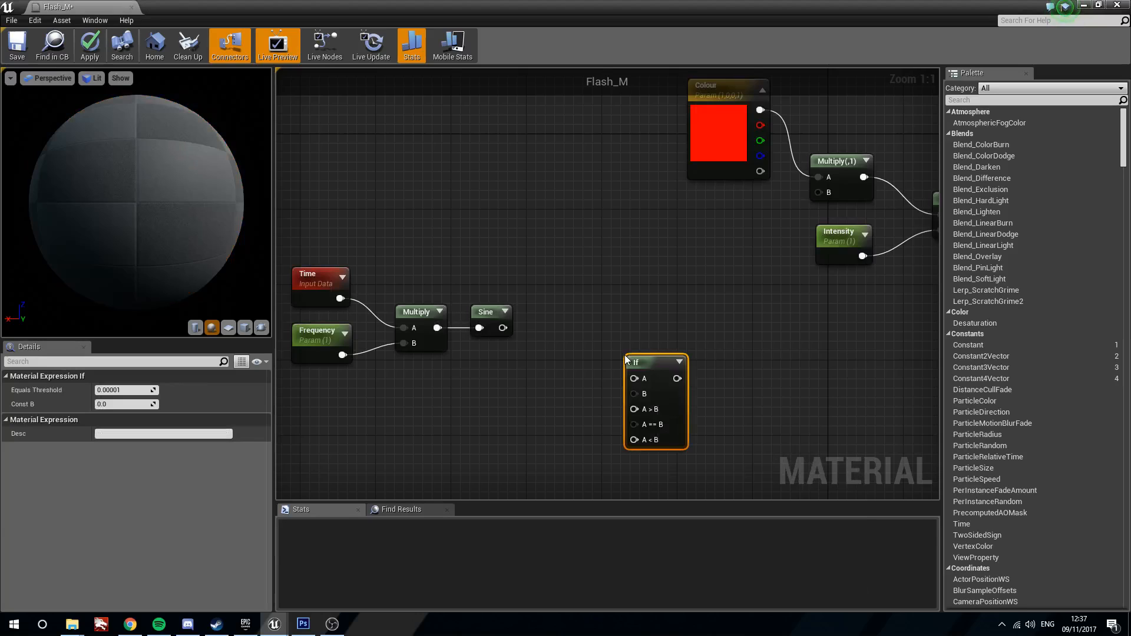
# Place an If node receiving a constant 0 and the Sine output
pyautogui.click(88, 45)
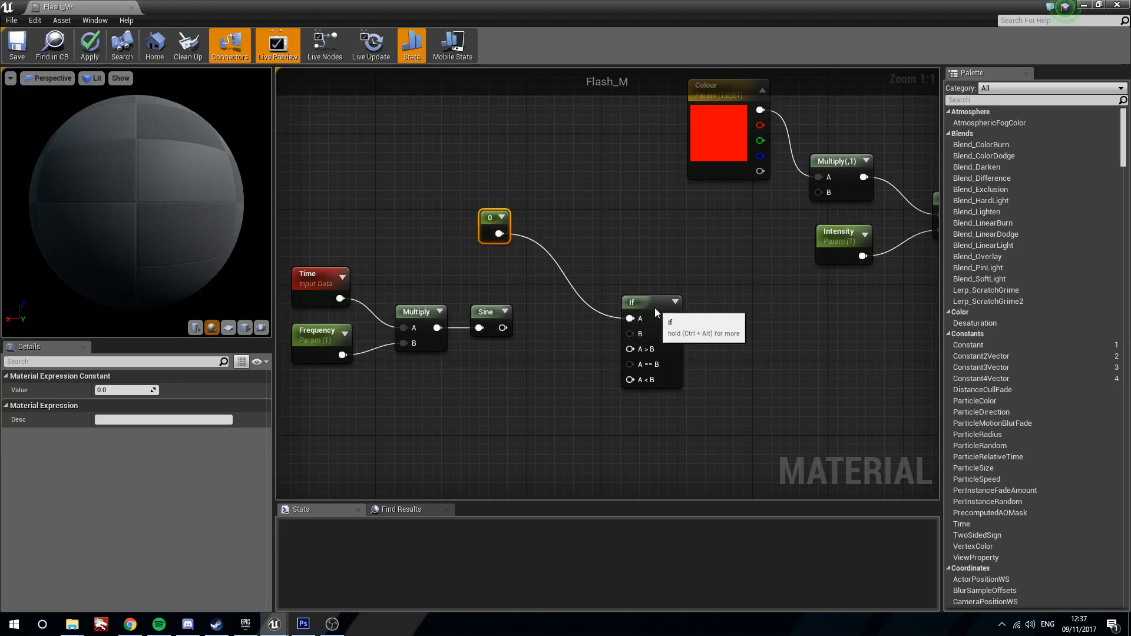
pyautogui.click(652, 303)
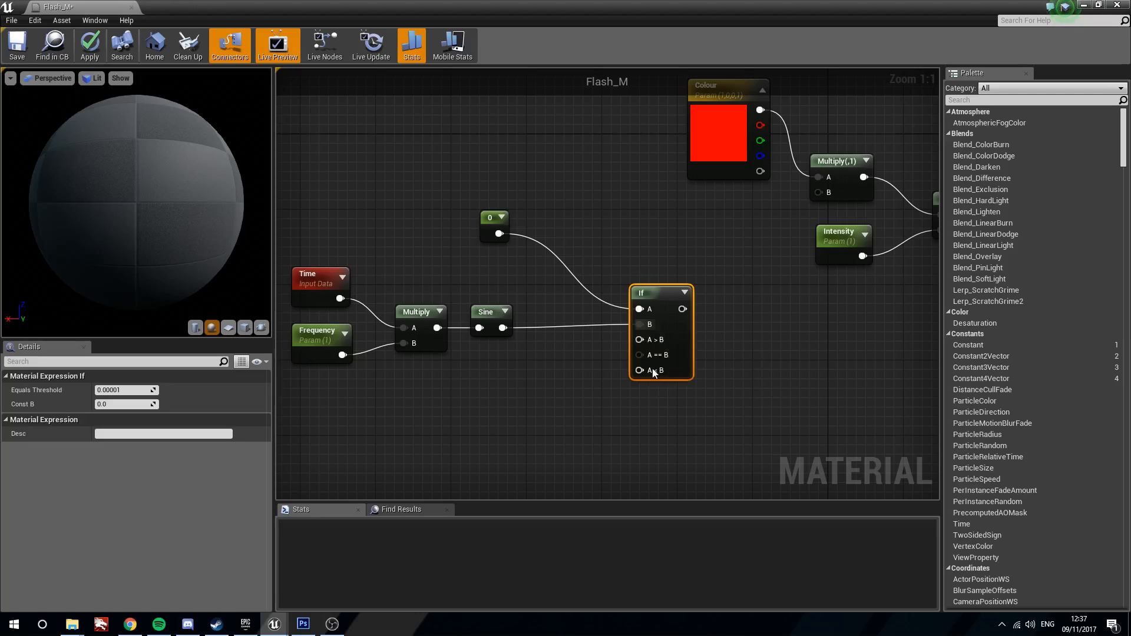
pyautogui.click(494, 274)
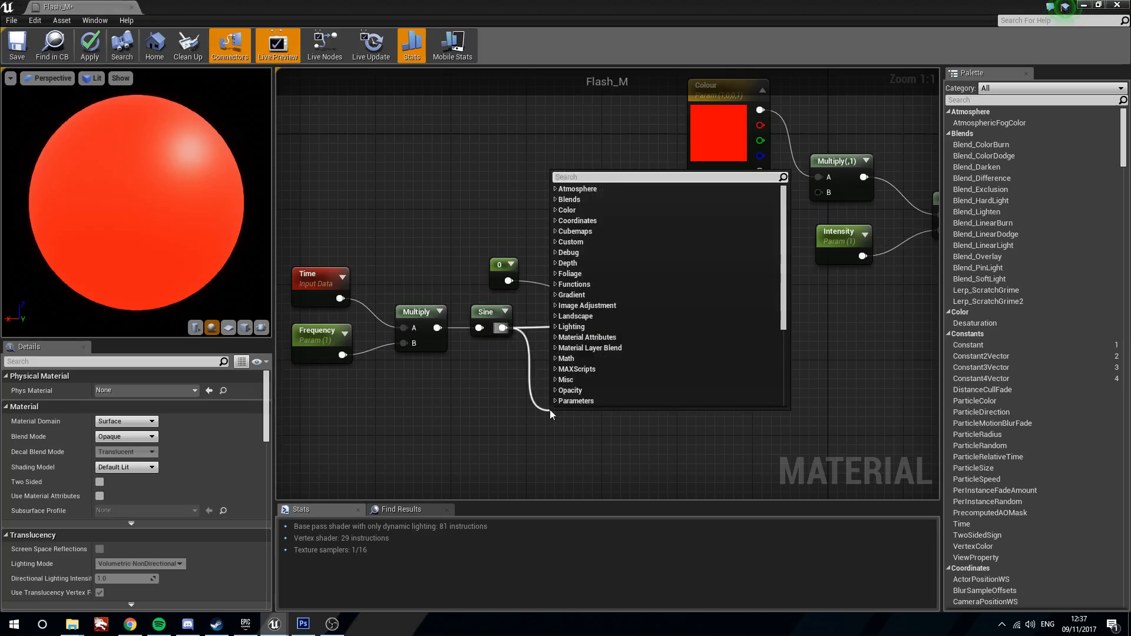
# Branch the Sine output through Floor and Ceil nodes into the If comparison inputs
pyautogui.write('fl')
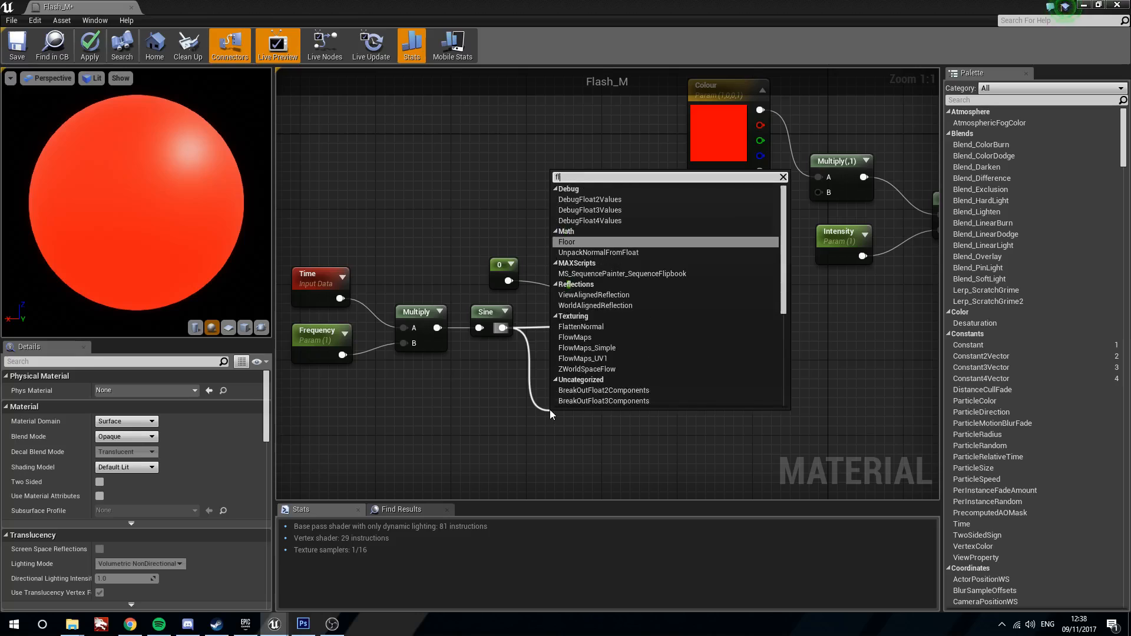
pyautogui.click(567, 241)
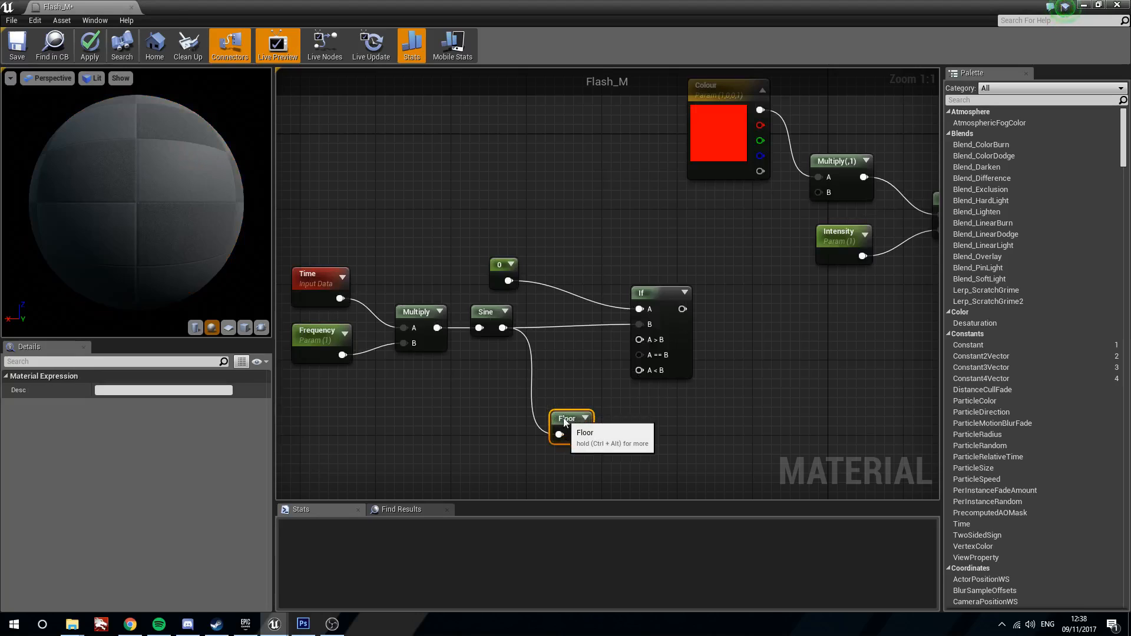
pyautogui.moveTo(570, 419); pyautogui.dragTo(530, 349)
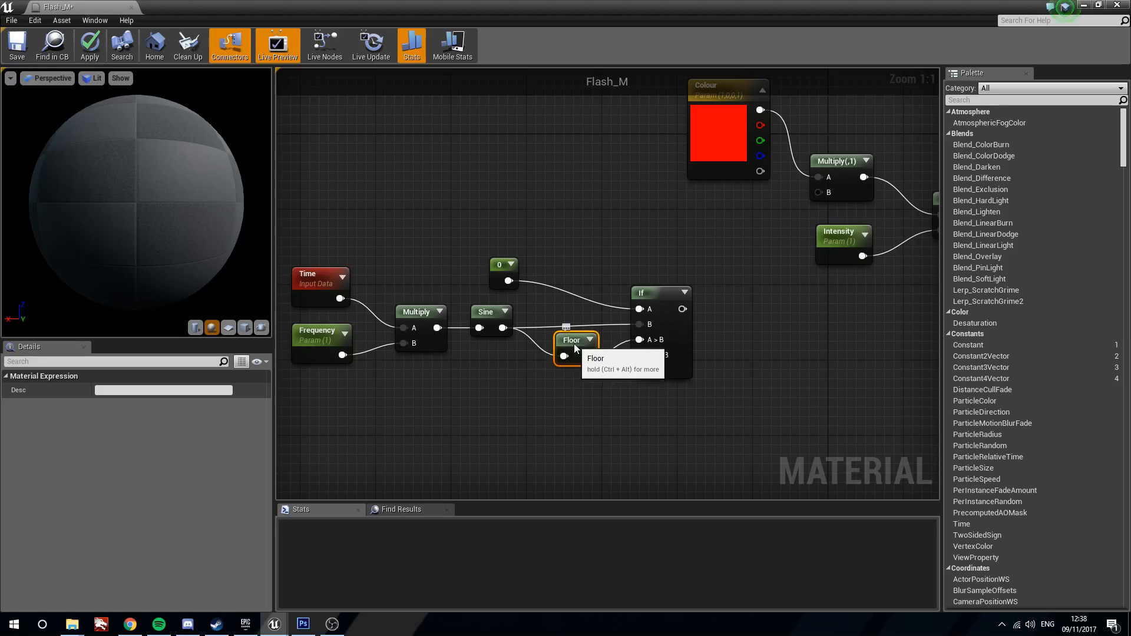
pyautogui.click(667, 302)
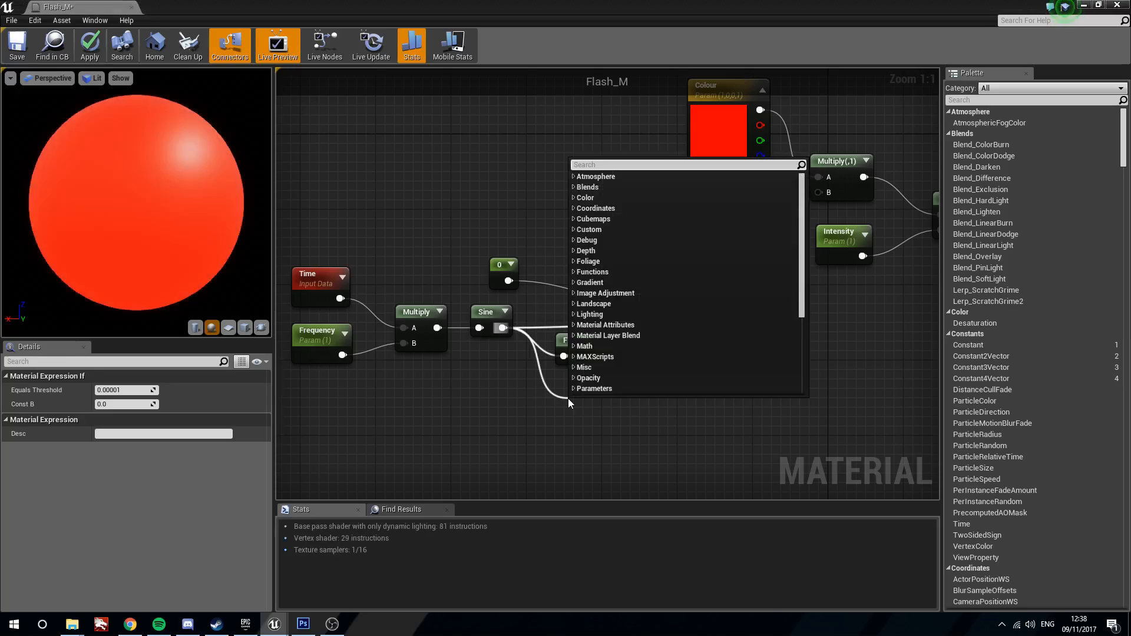
pyautogui.write('ceil')
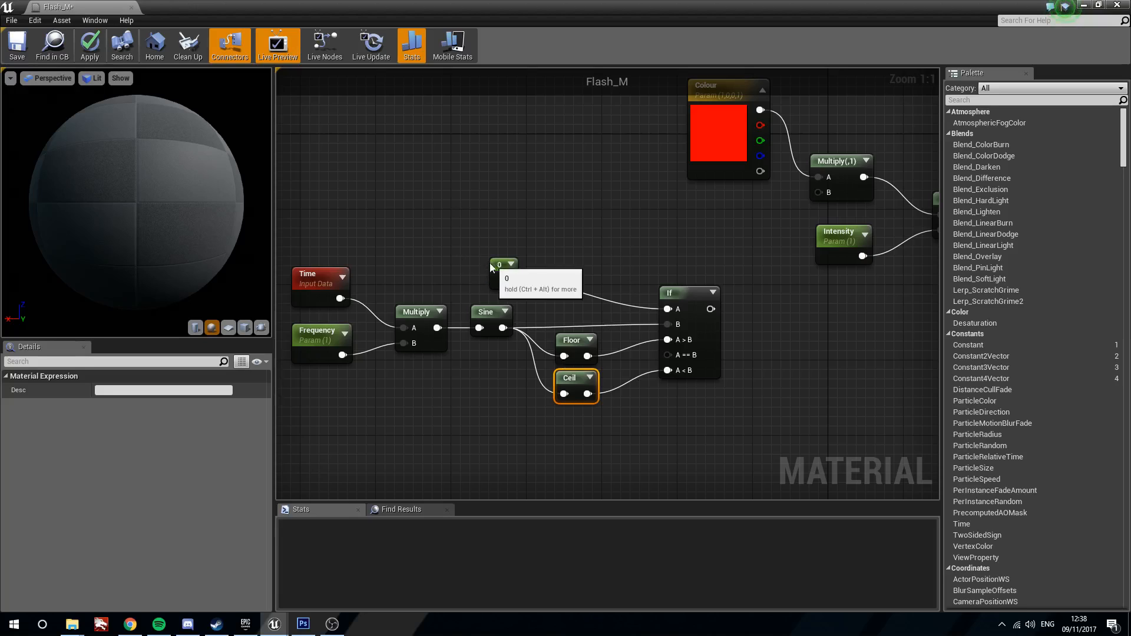
# Feed the If result into the colour Multiply's B input and apply the material
pyautogui.click(486, 311)
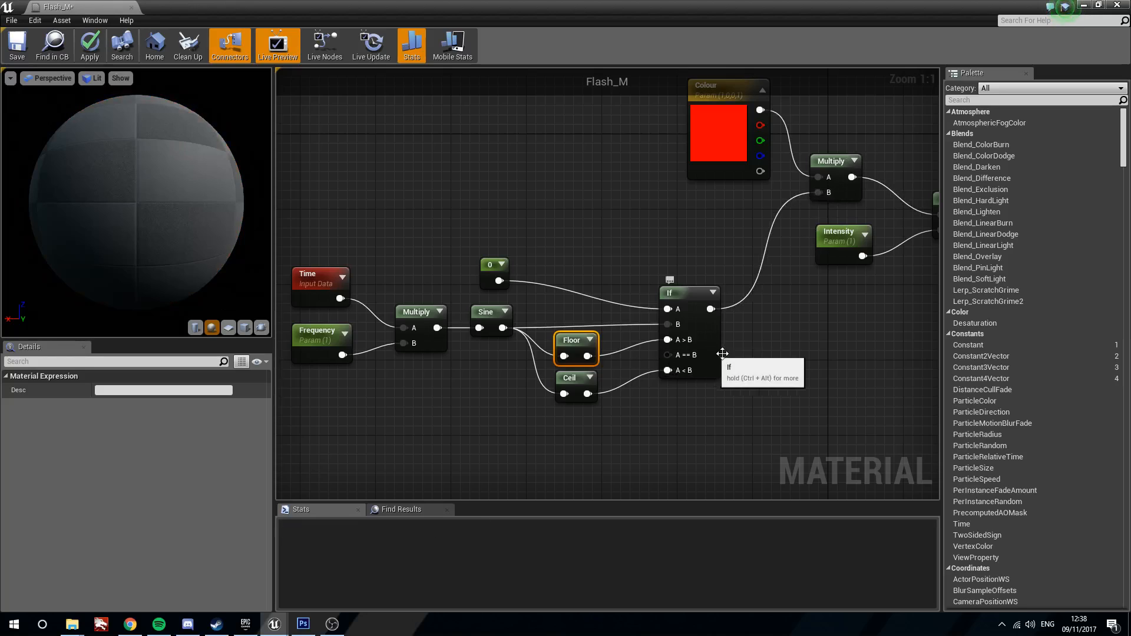
pyautogui.moveTo(516, 251)
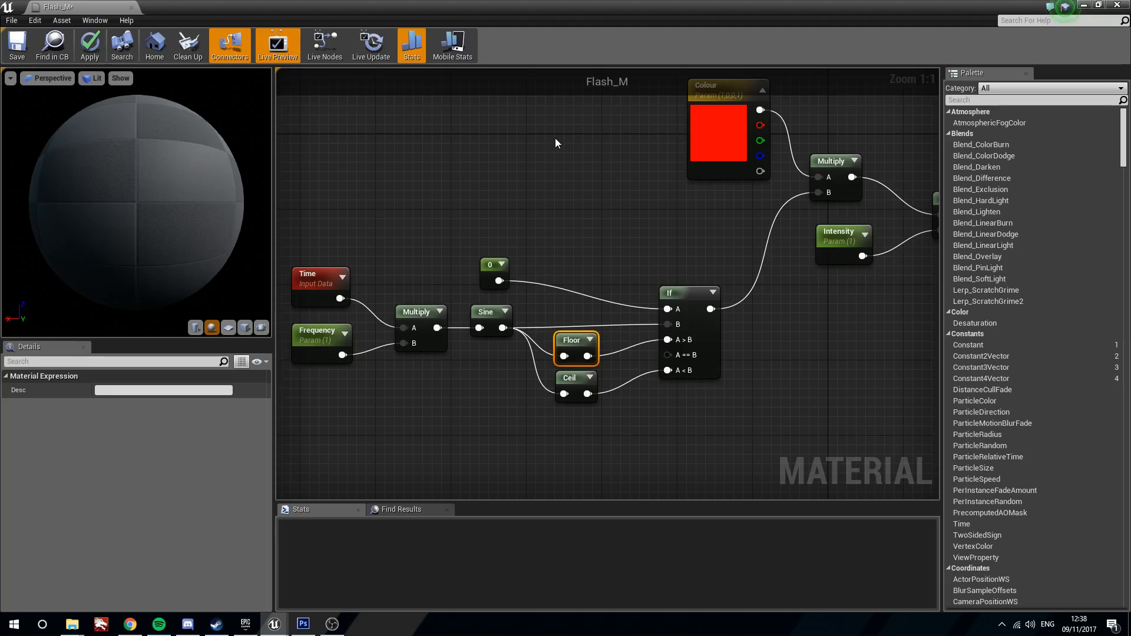
pyautogui.moveTo(669, 375)
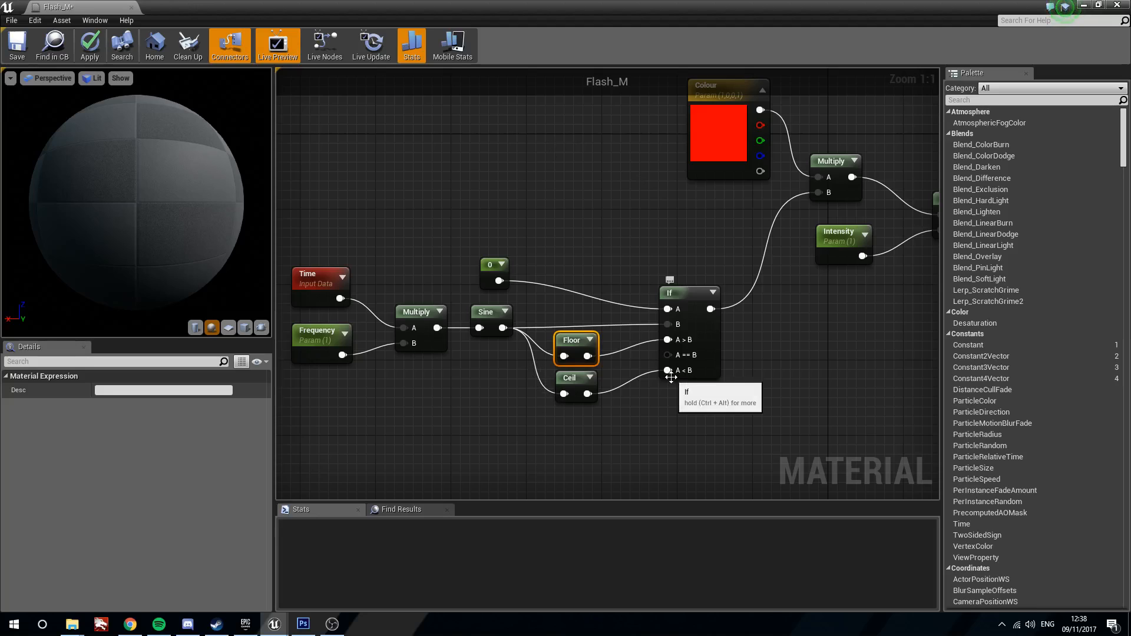
pyautogui.click(410, 45)
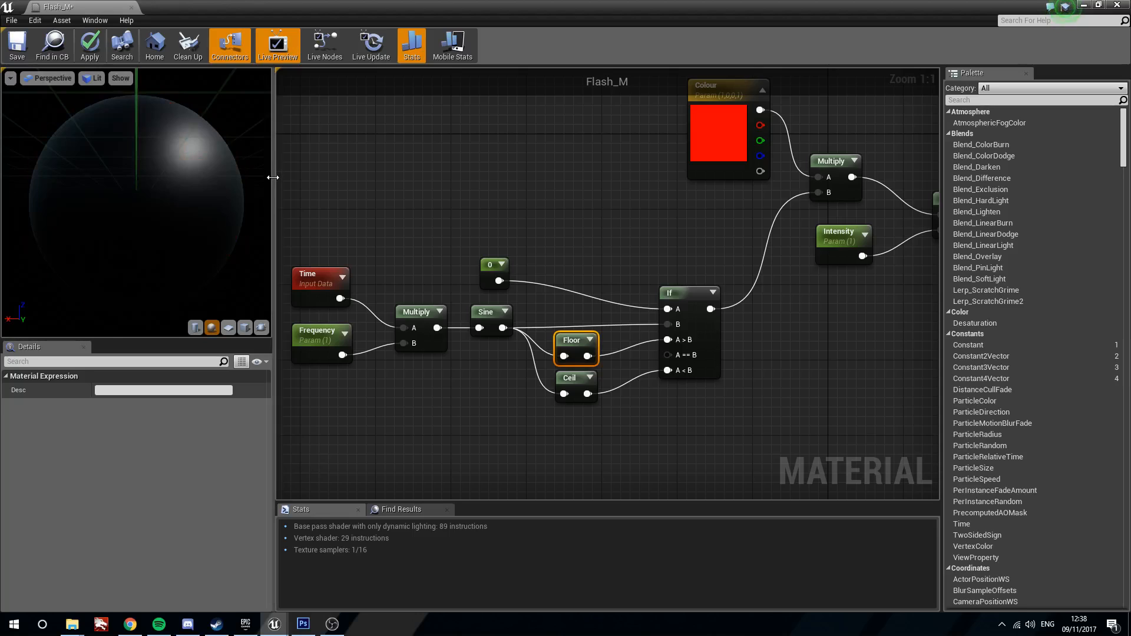
pyautogui.moveTo(88, 44)
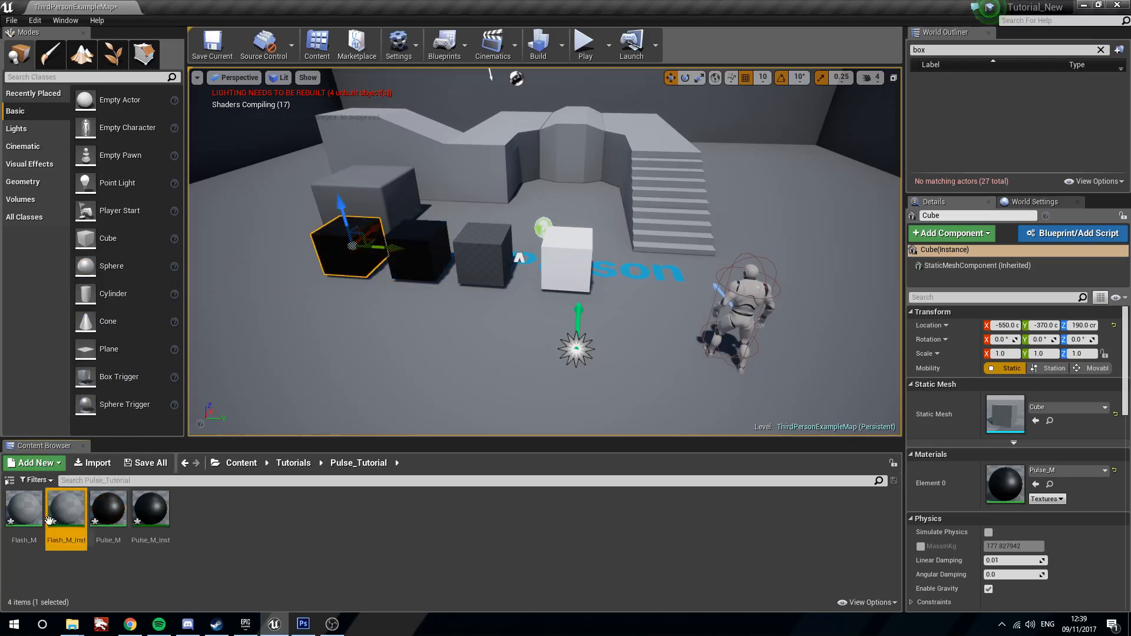
# Give Flash_M_Inst an orange Colour, Intensity 20.0 and Frequency 2.0
pyautogui.doubleClick(65, 508)
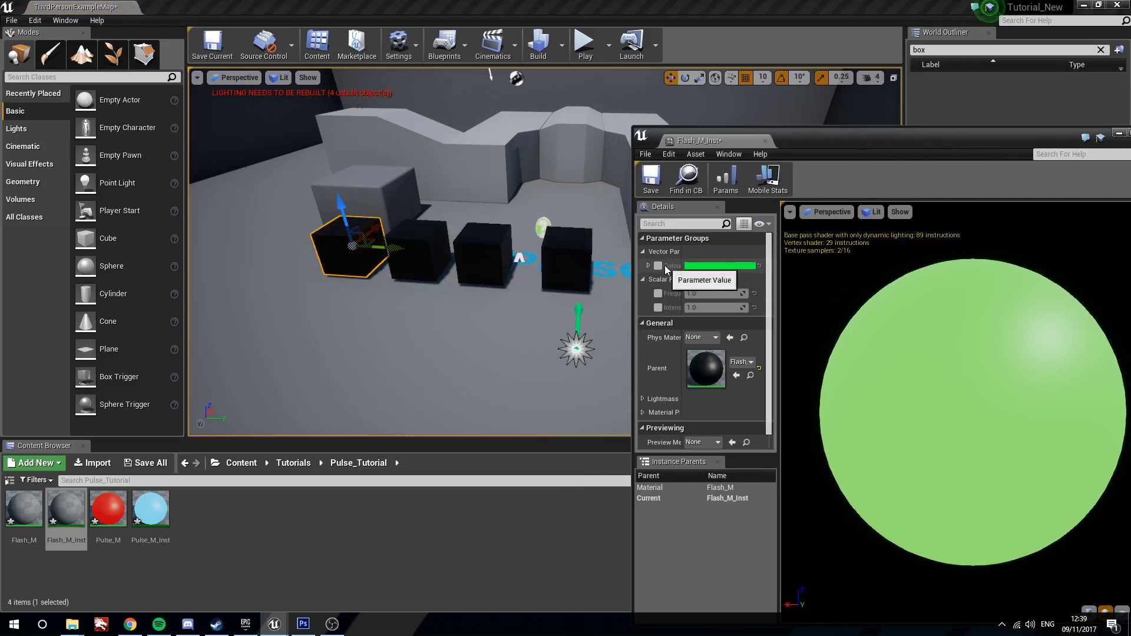
pyautogui.click(717, 265)
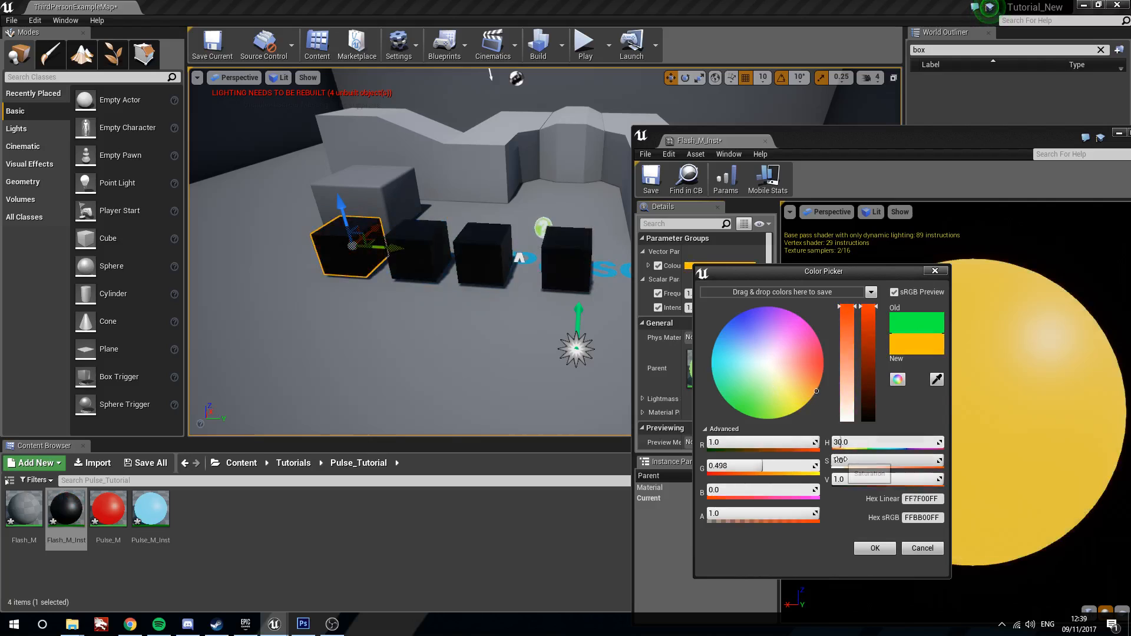
pyautogui.click(873, 548)
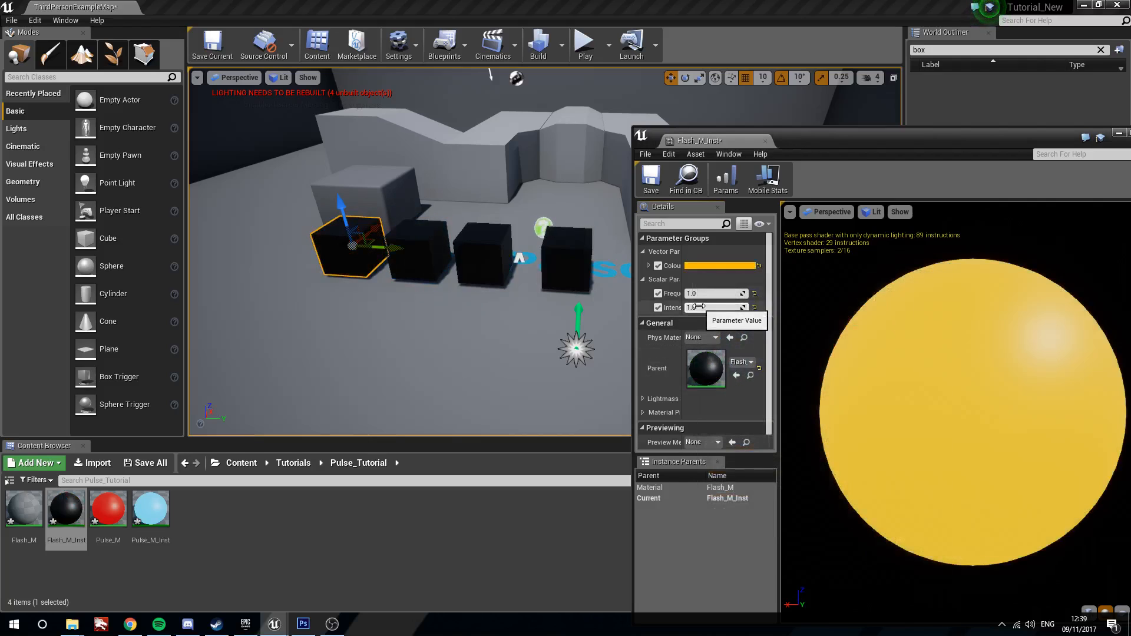
pyautogui.write('20.0')
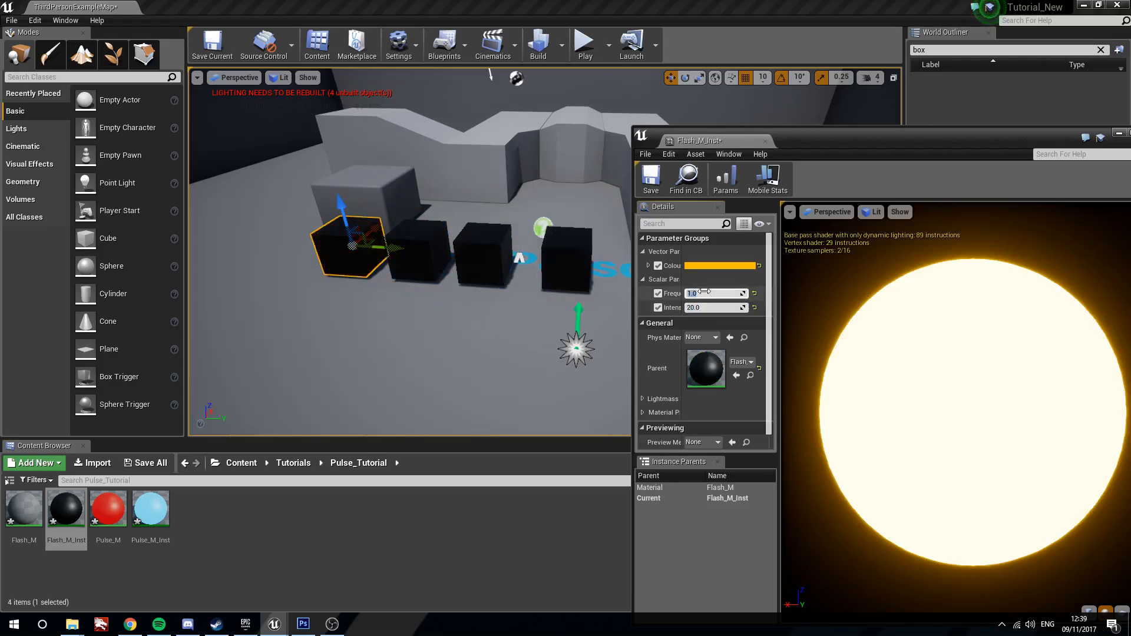
pyautogui.write('2.0')
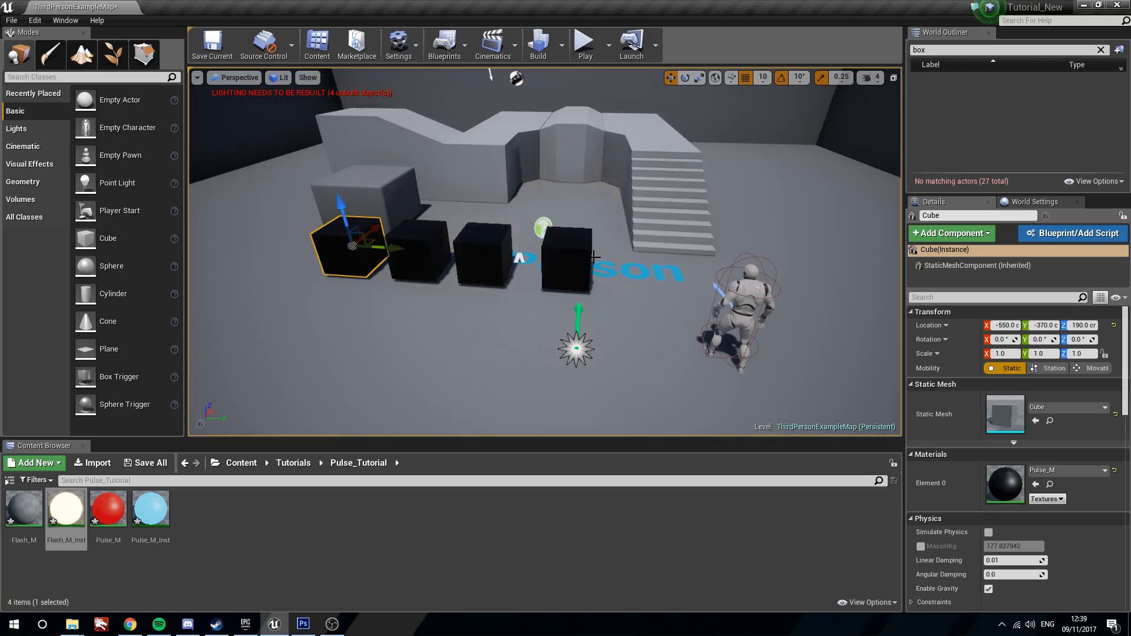
pyautogui.moveTo(657, 306)
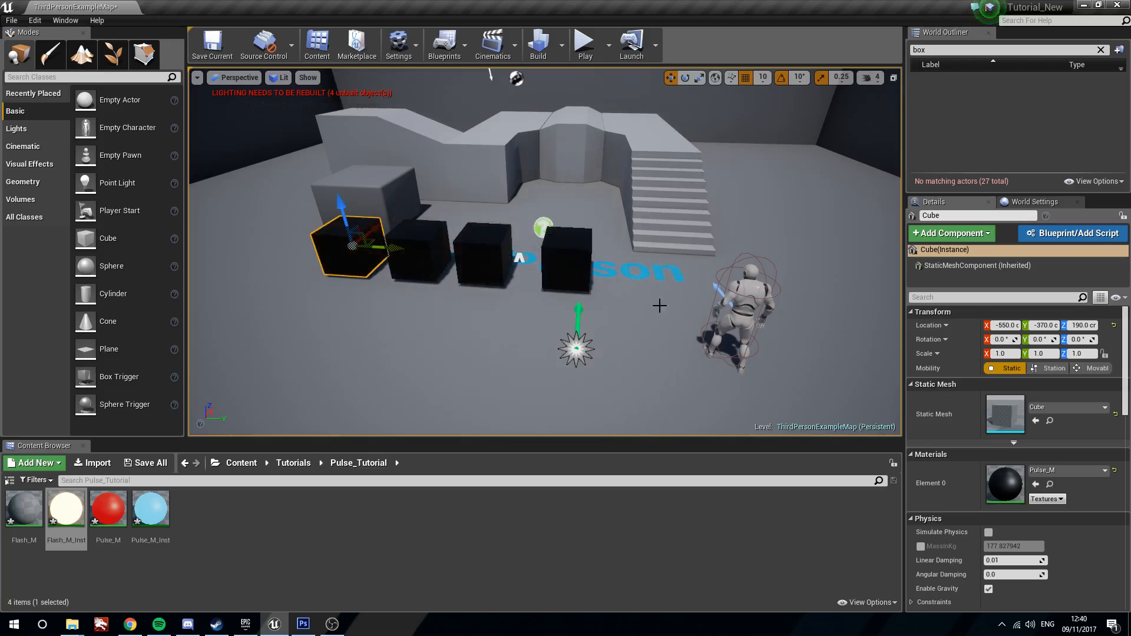